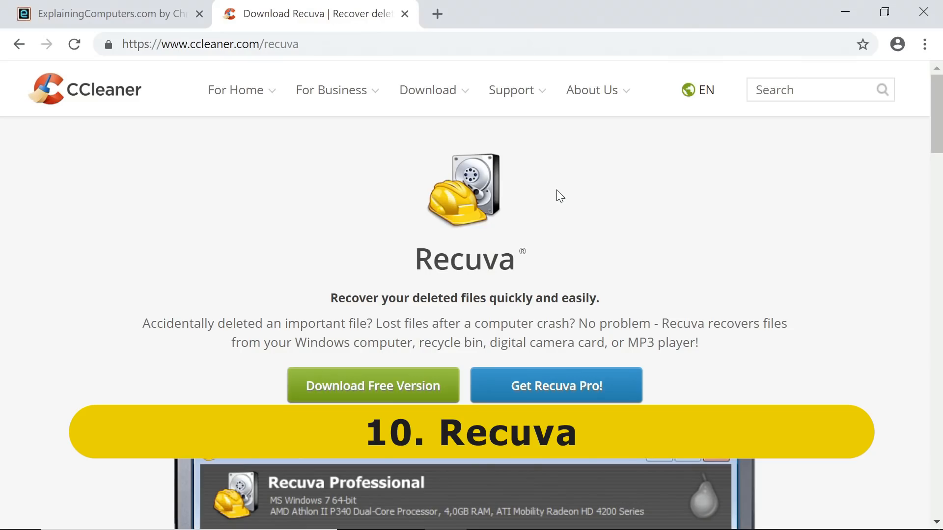
Download the free version of Recuva from its ccleaner.com page
click(210, 44)
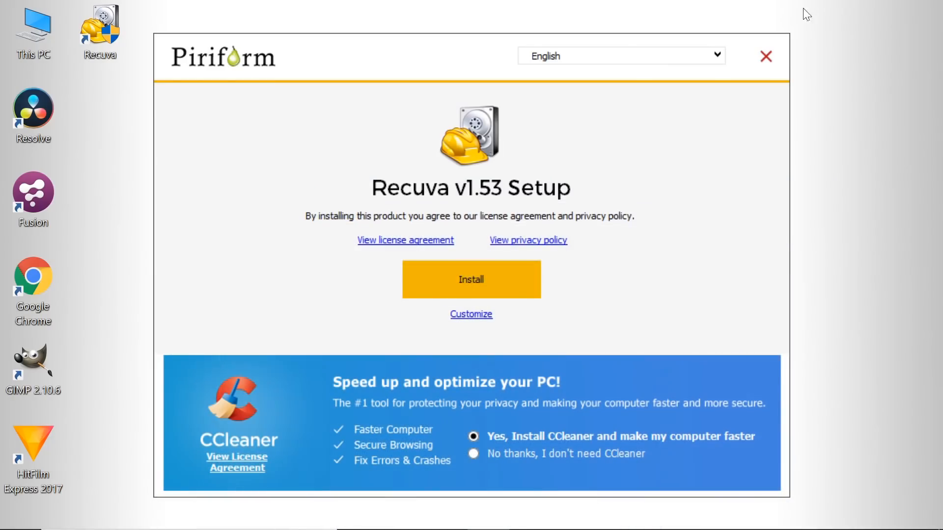
mouse_move(628, 276)
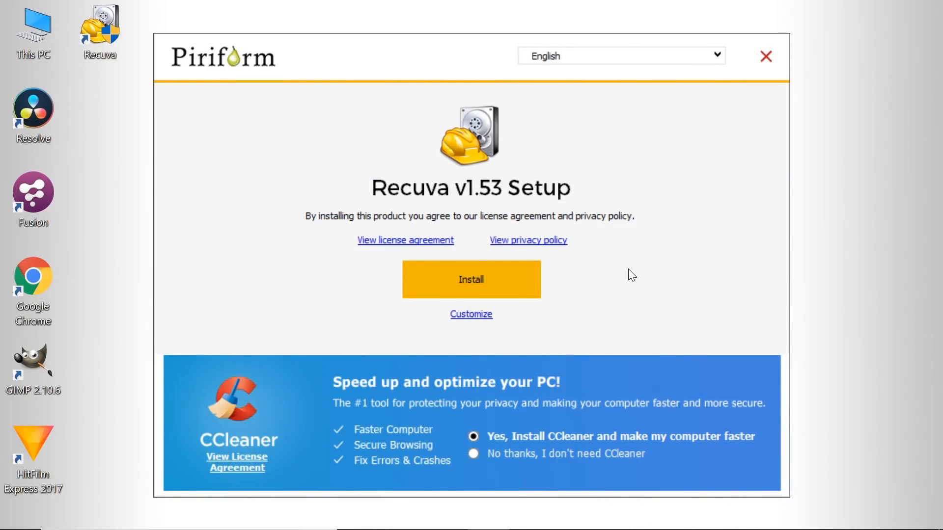
Install Recuva v1.53, declining CCleaner and the 'Scan for deleted files' context menu options
click(473, 454)
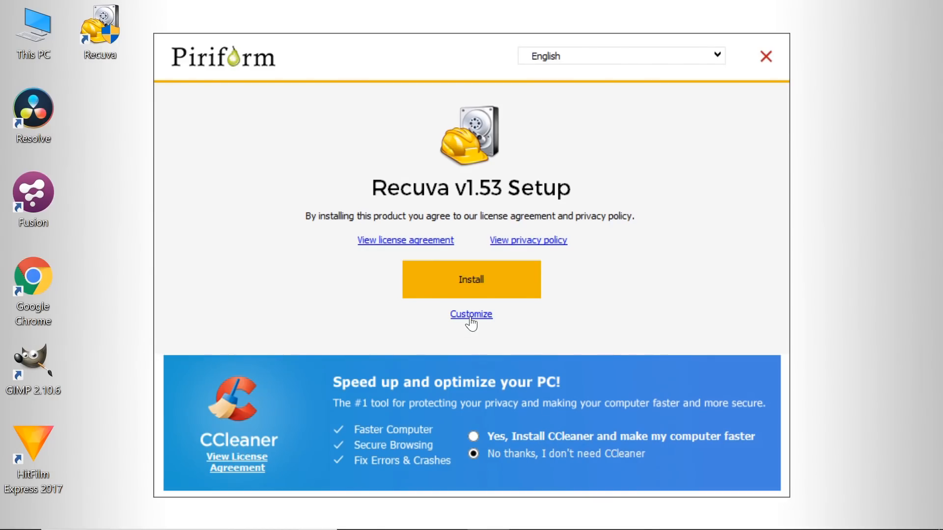
click(471, 315)
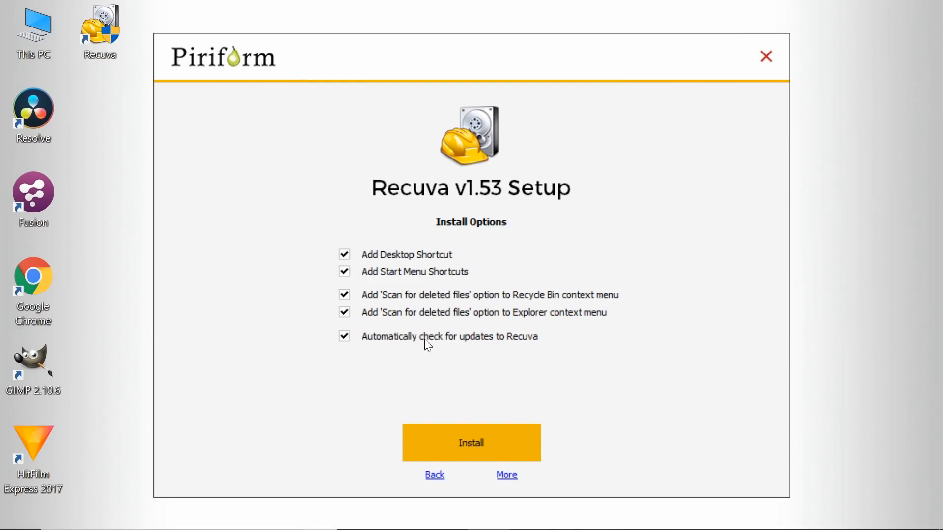
click(345, 295)
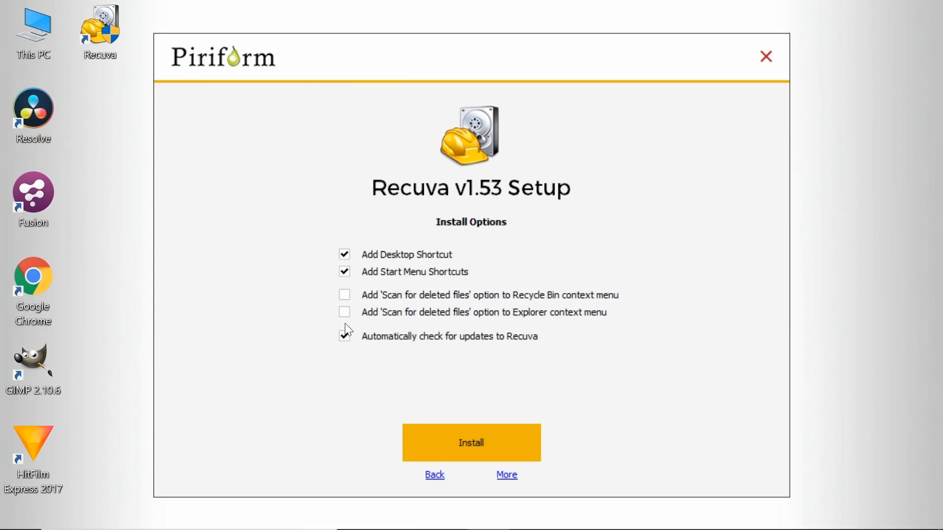
click(344, 335)
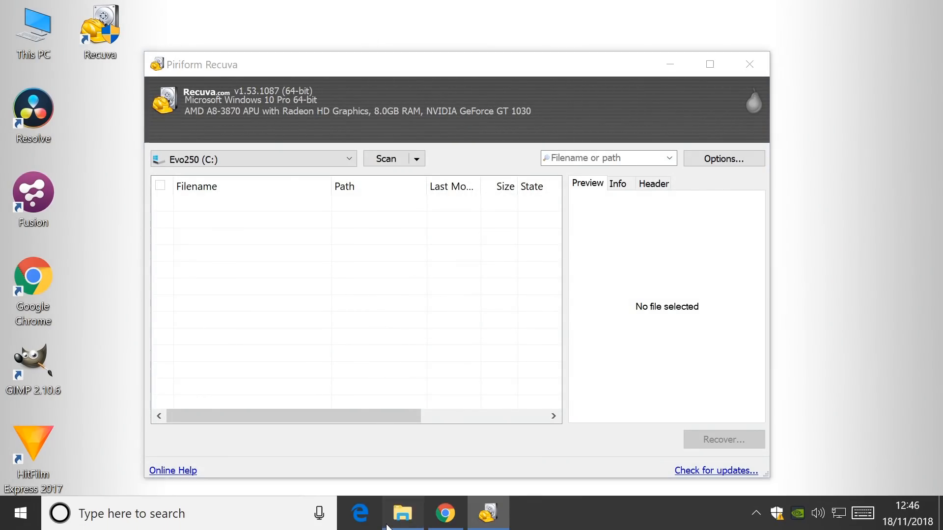
Scan drive TRAN_JUN18 (F:) for deleted files in Recuva
click(402, 513)
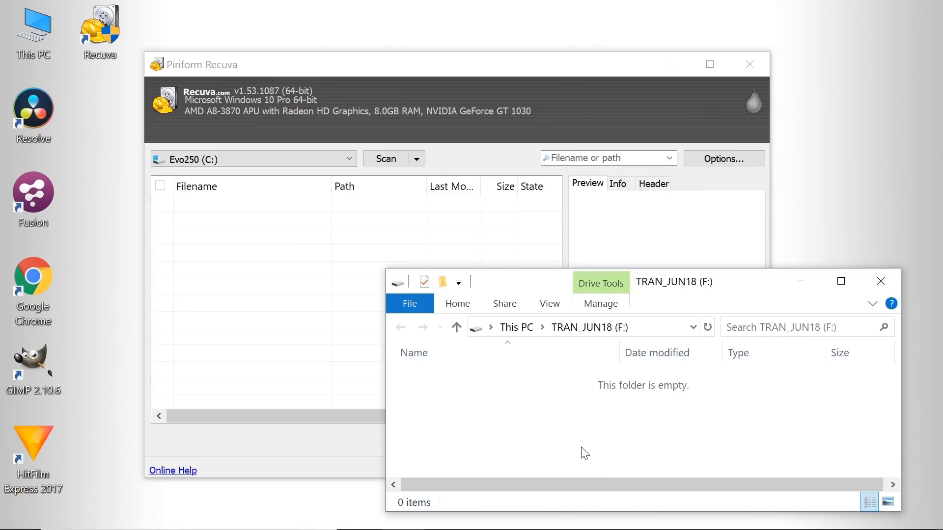
mouse_move(478, 391)
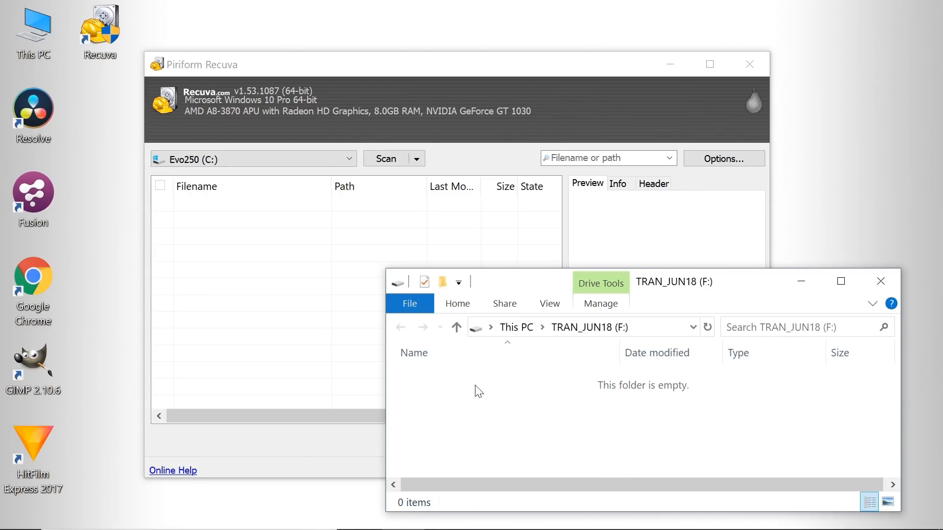
click(348, 159)
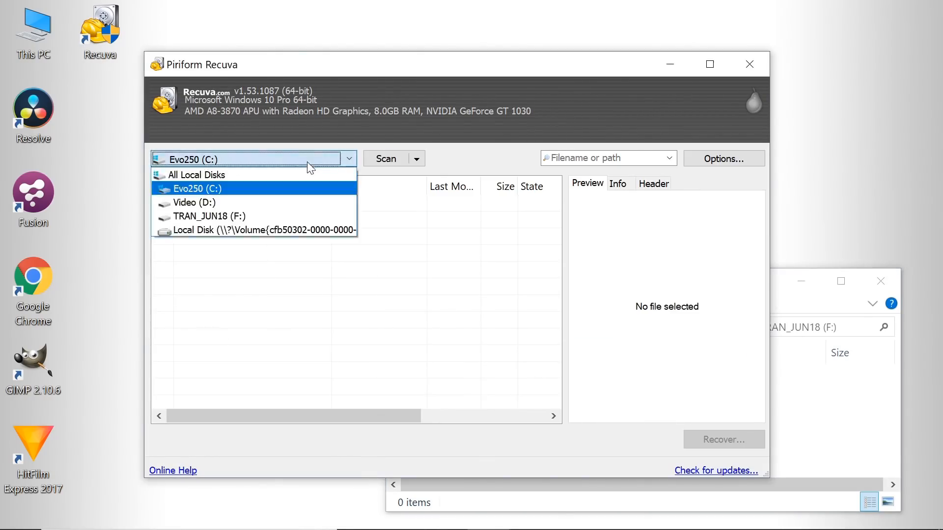
click(209, 216)
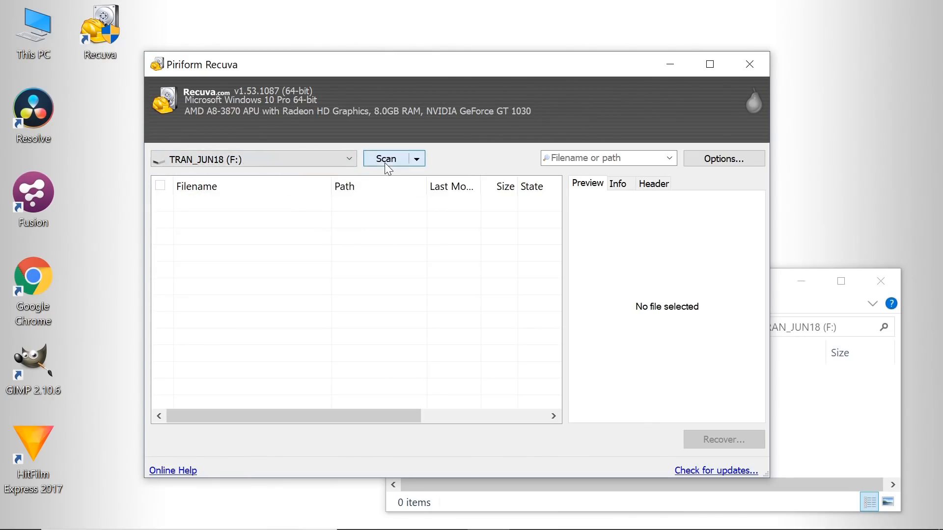
click(386, 158)
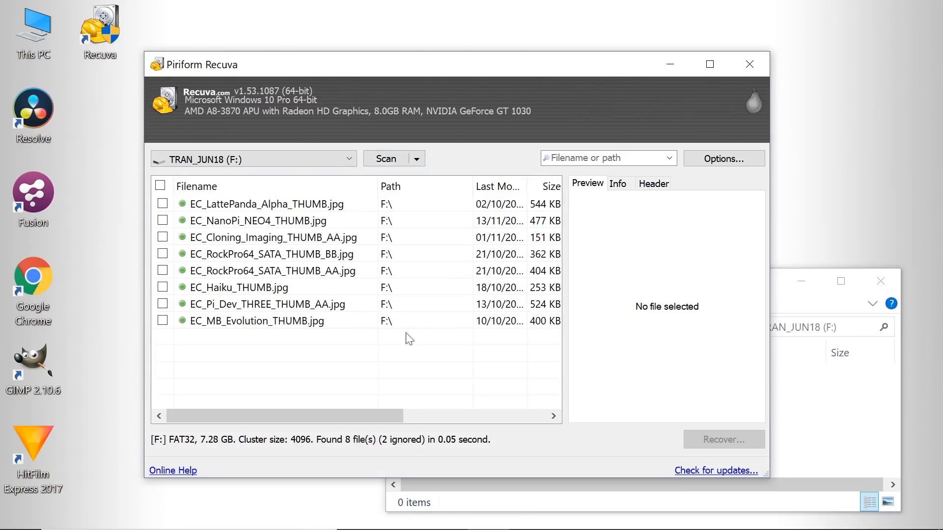
mouse_move(407, 366)
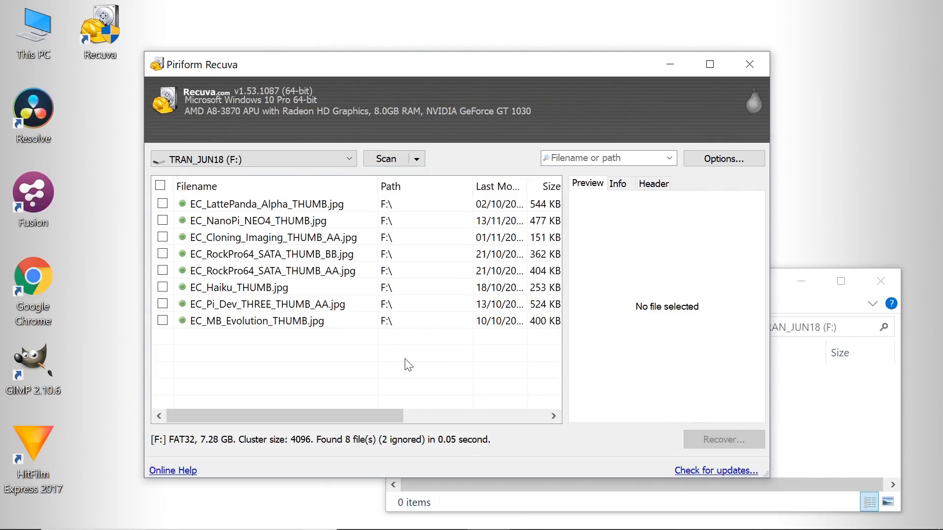
Preview the LattePanda and Cloning_Imaging images, view file info, and mark files for recovery
click(266, 204)
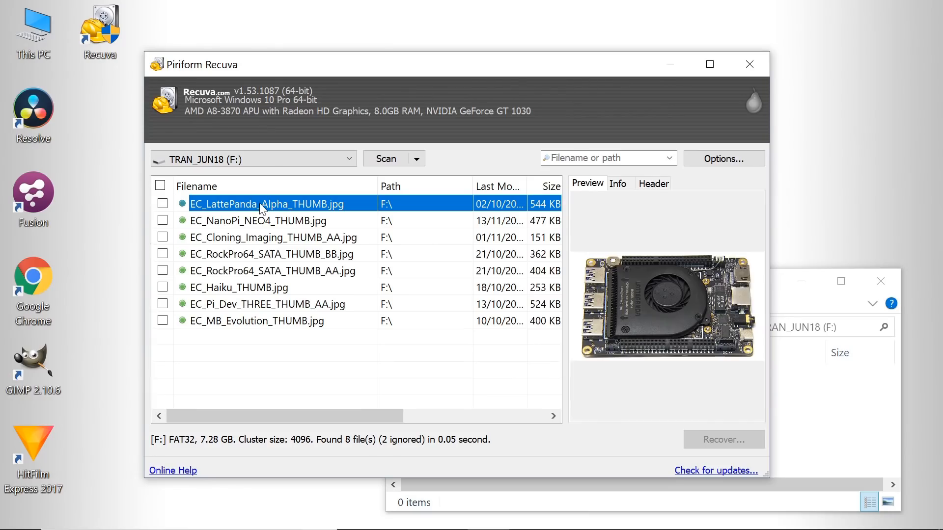
click(273, 237)
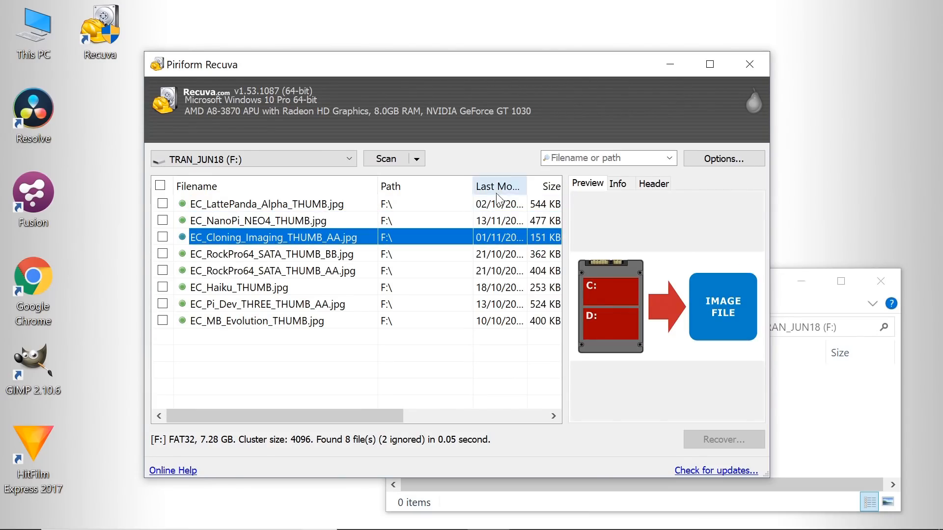
click(617, 184)
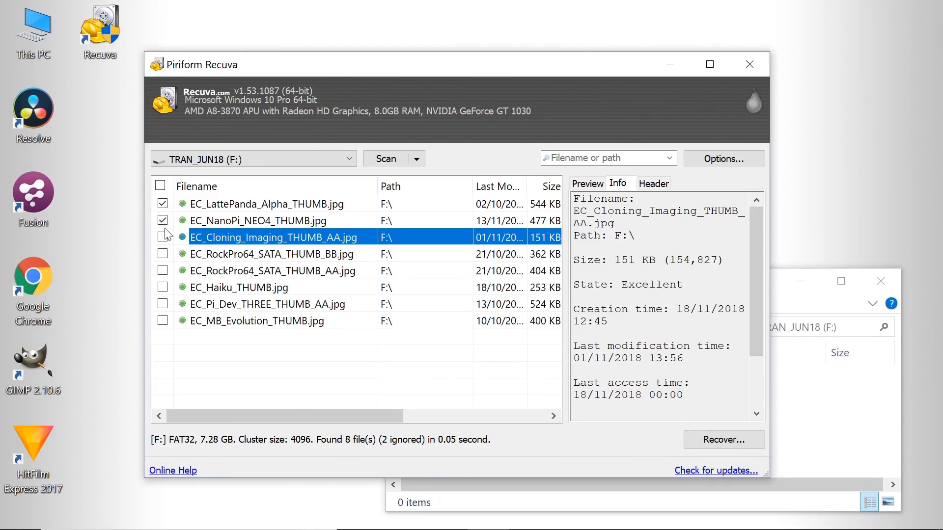
click(162, 238)
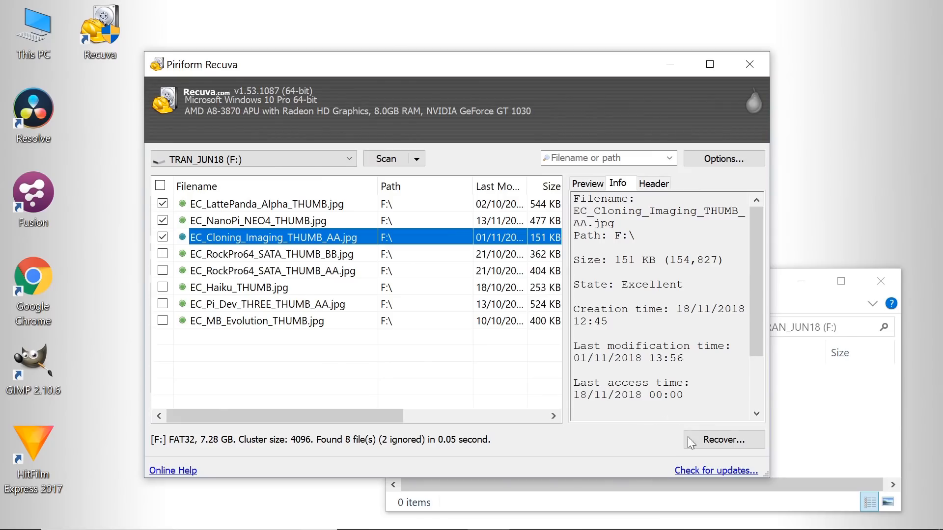
Recover the marked images to TRAN_JUN18 (F:), accepting the same-drive warning
click(723, 440)
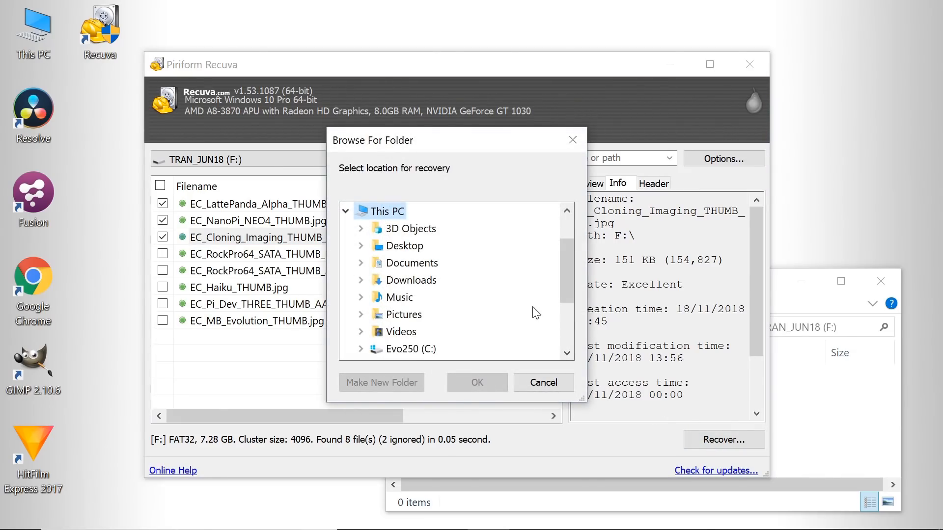
mouse_move(559, 268)
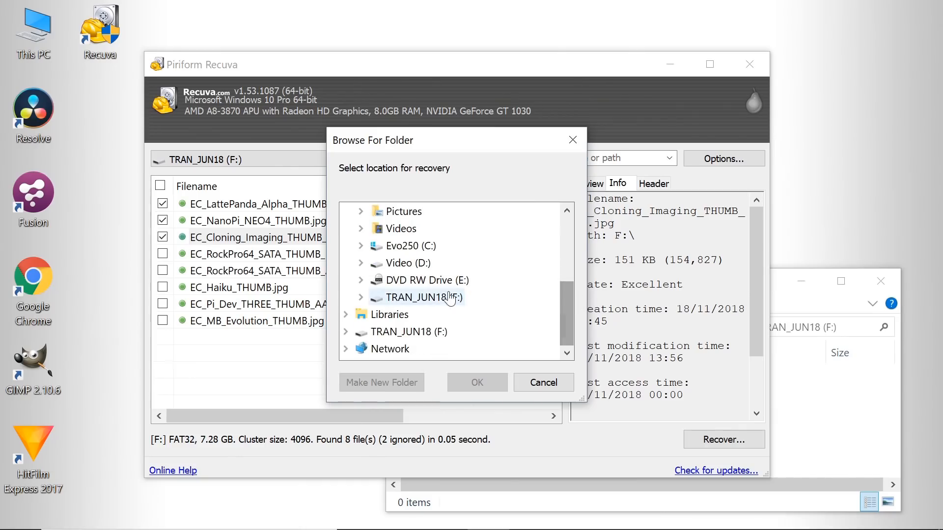
click(421, 297)
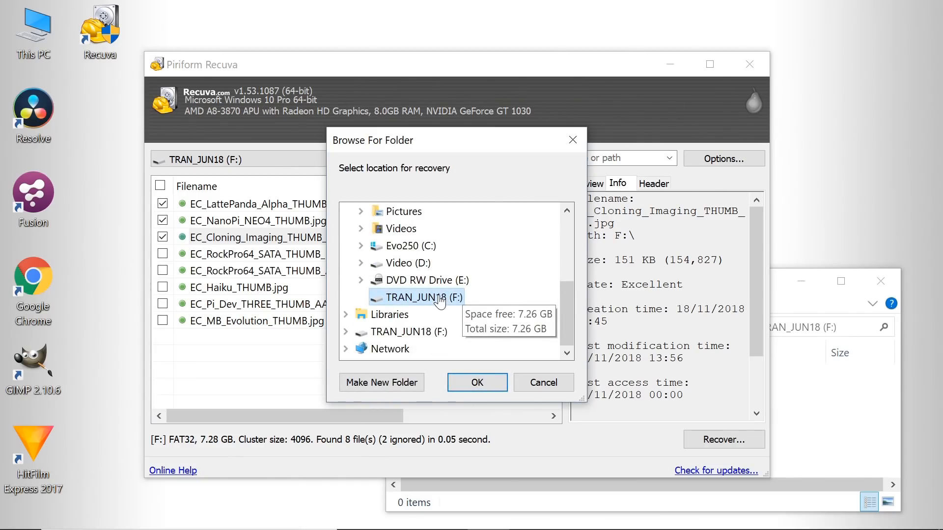
click(477, 382)
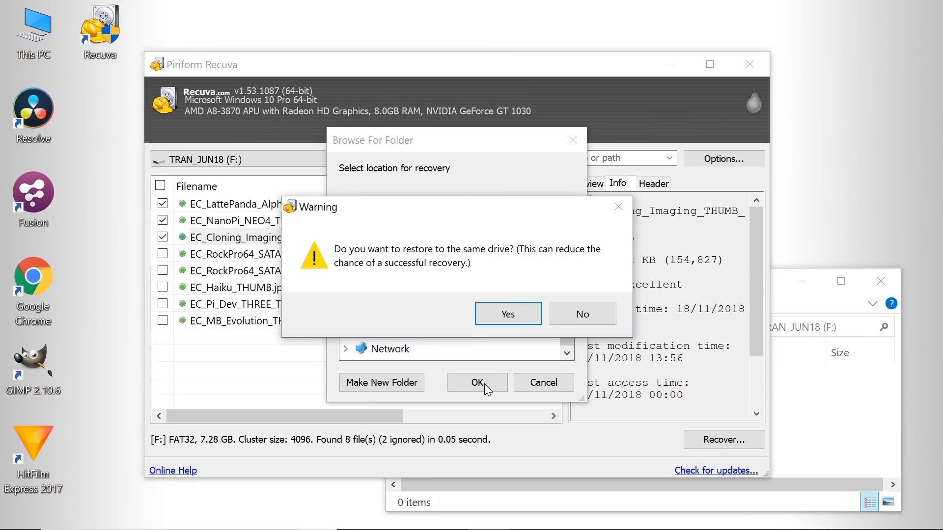
click(508, 313)
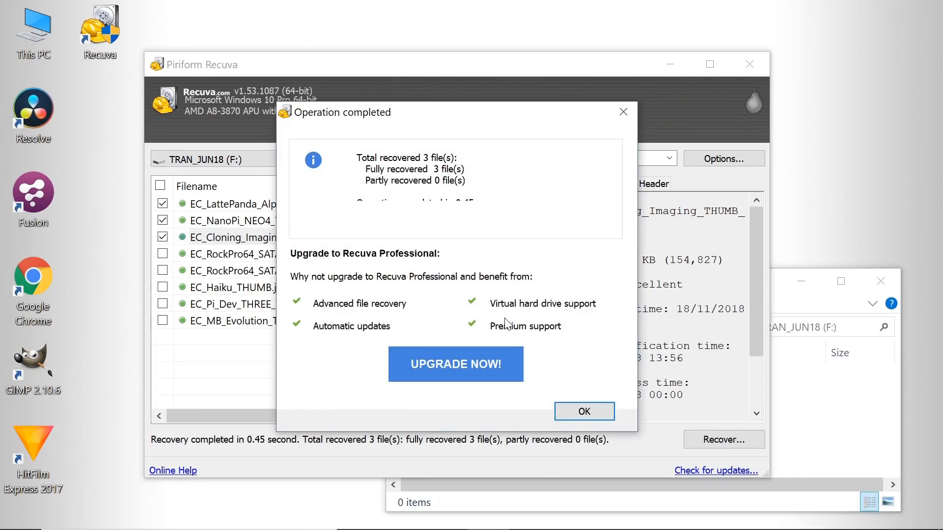
click(584, 412)
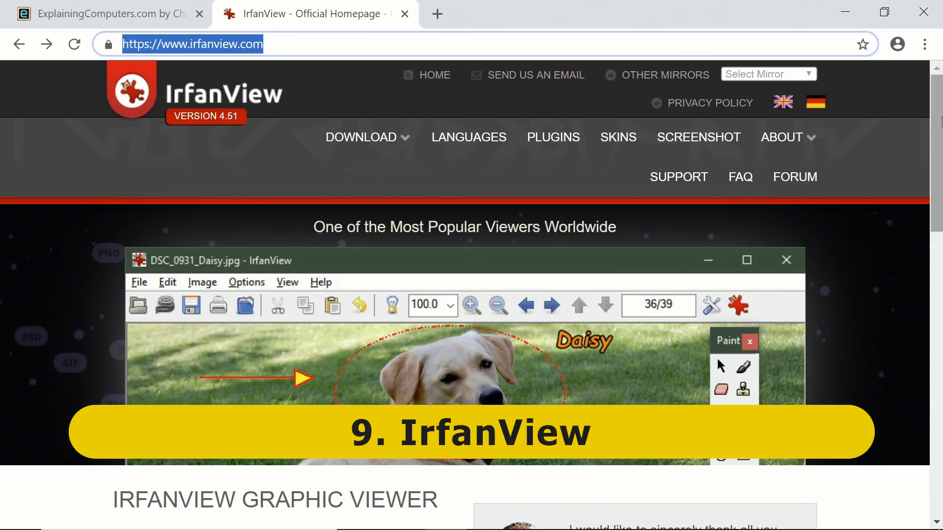
Scroll irfanview.com down to the Get IrfanView 32-bit and 64-bit downloads
scroll(down, 3)
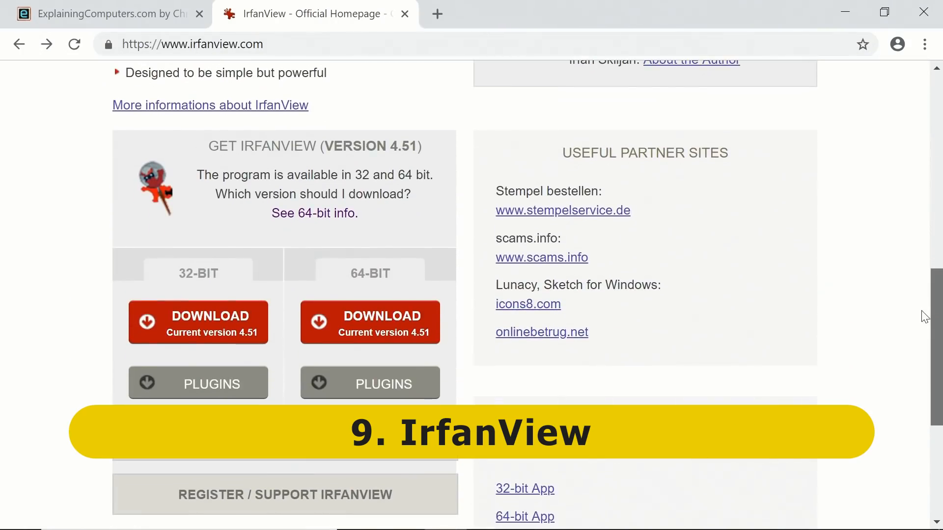
mouse_move(175, 285)
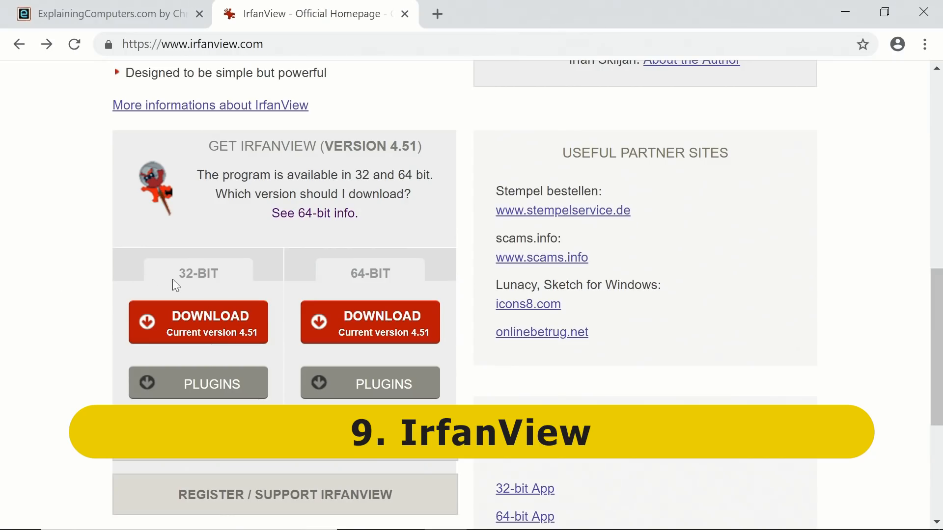
mouse_move(365, 276)
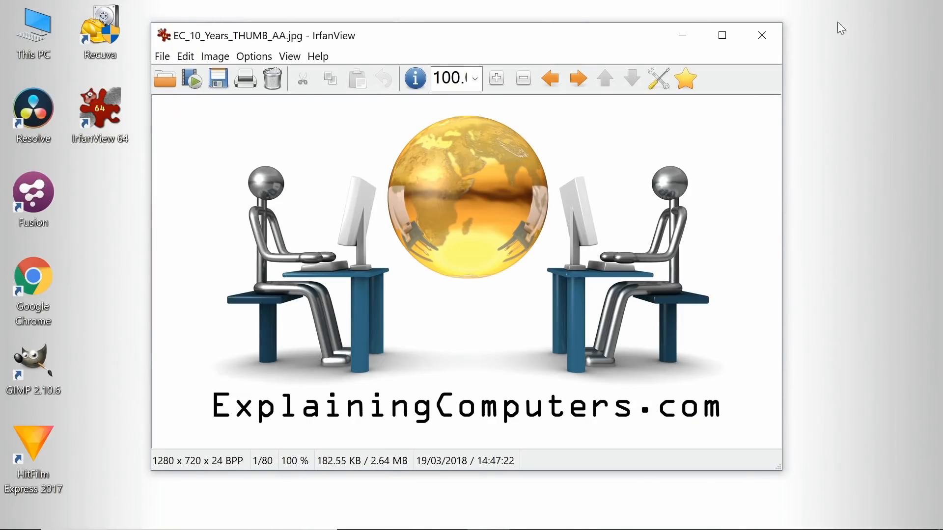
mouse_move(488, 317)
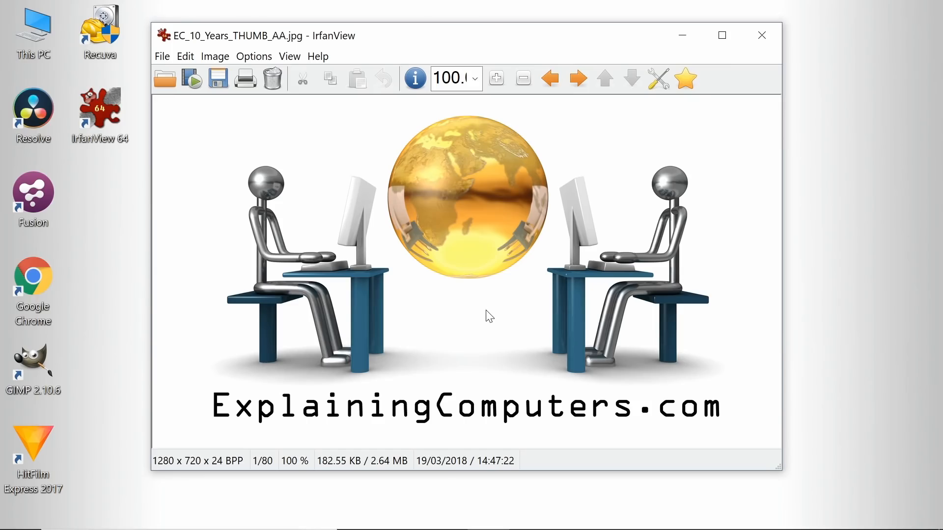
Step through the images to EC_Future_SBC_THUMB_BB.jpg, image 16 of 80
click(578, 78)
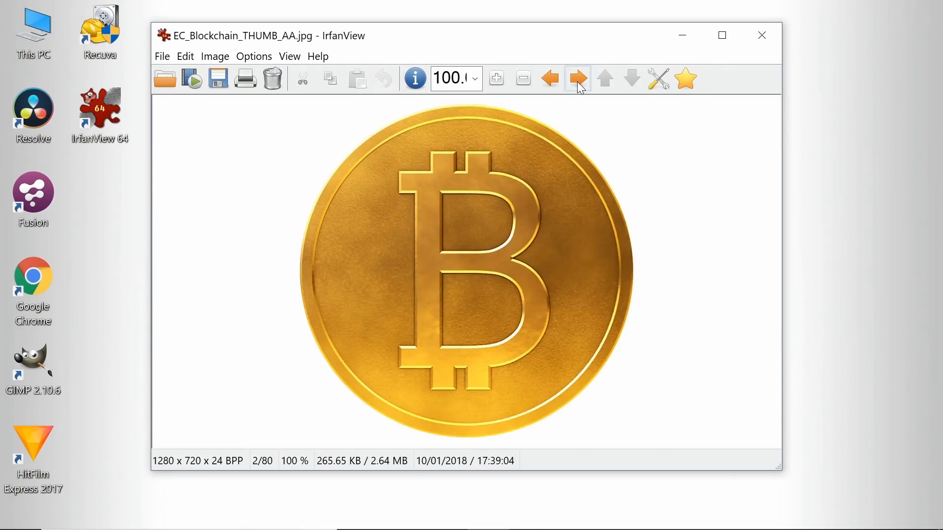
click(578, 78)
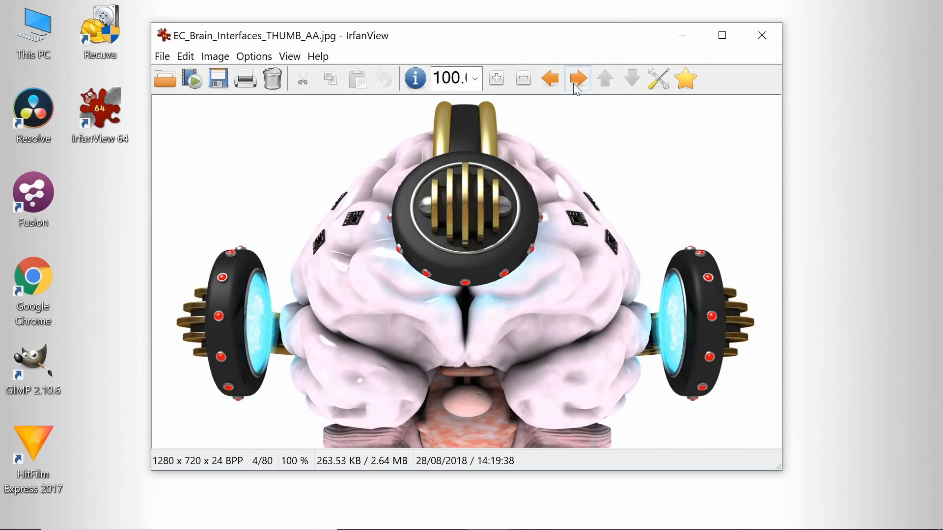
click(577, 78)
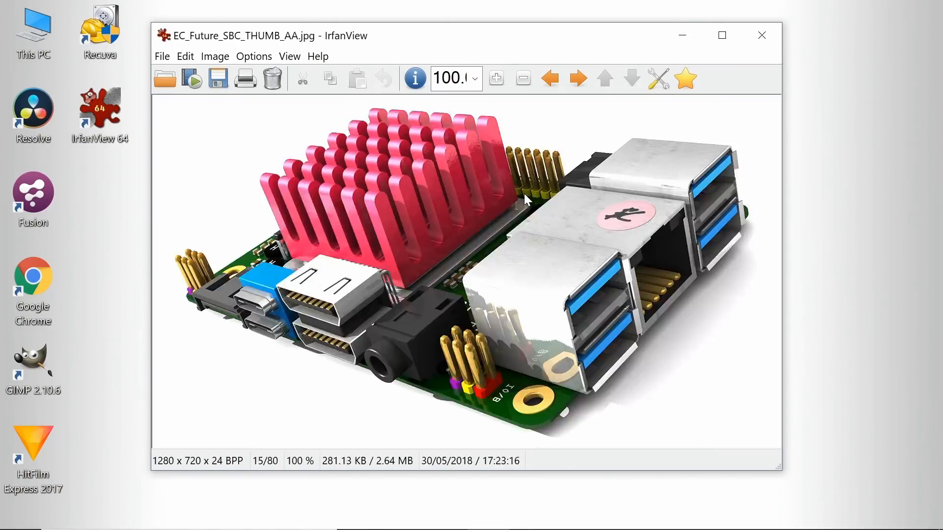
click(578, 78)
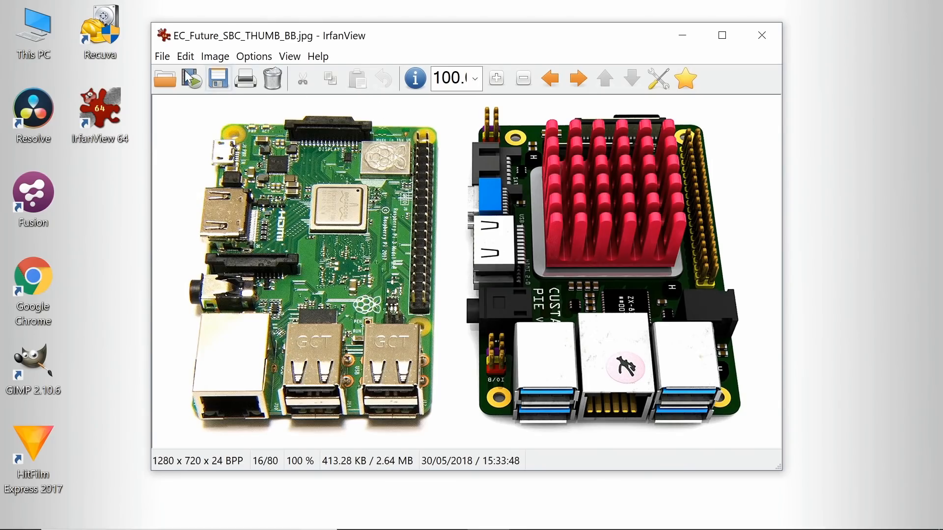
click(162, 56)
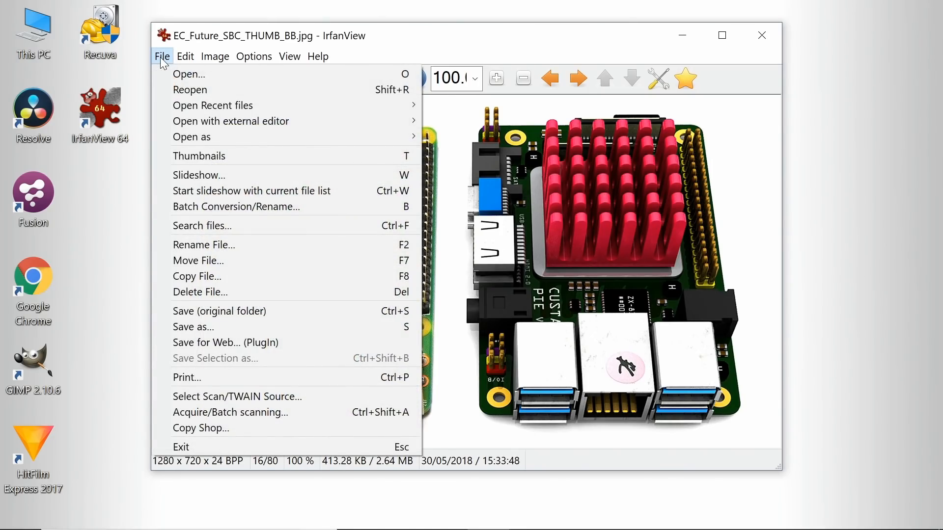
click(183, 56)
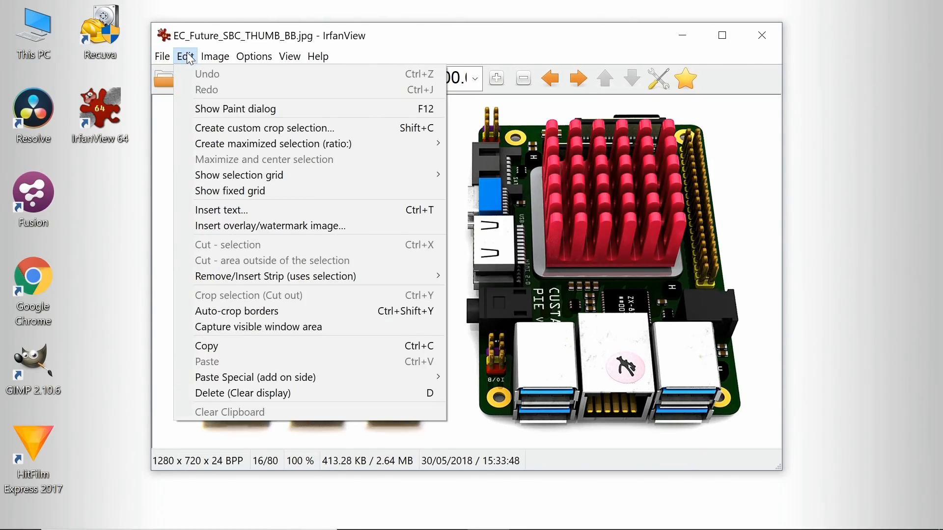
click(215, 56)
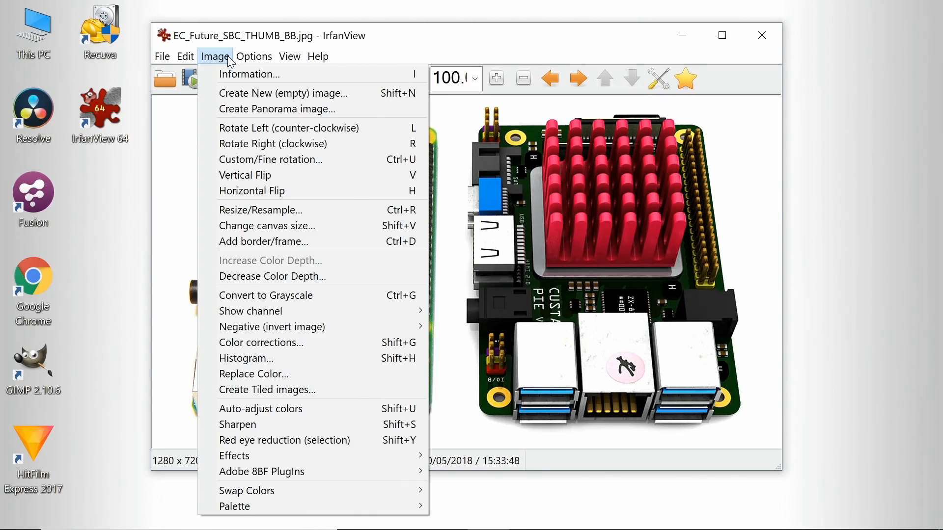
click(253, 56)
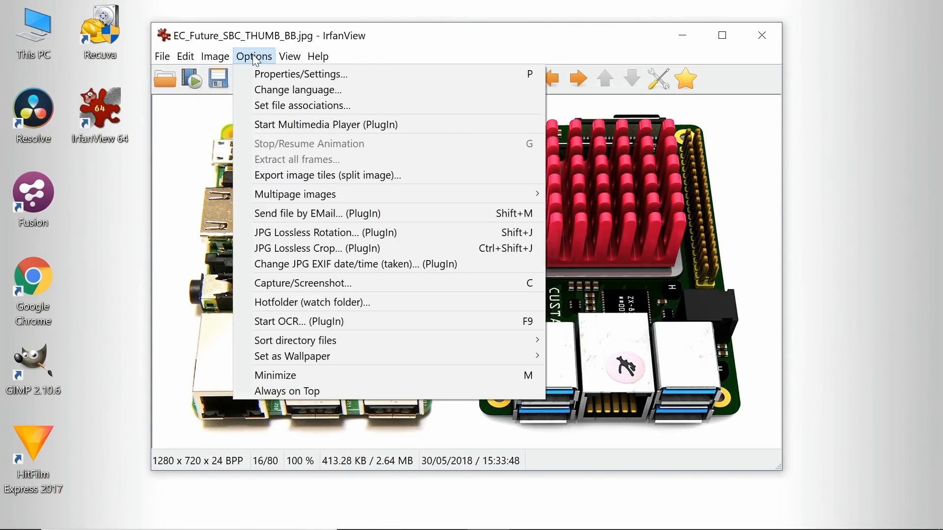
click(215, 56)
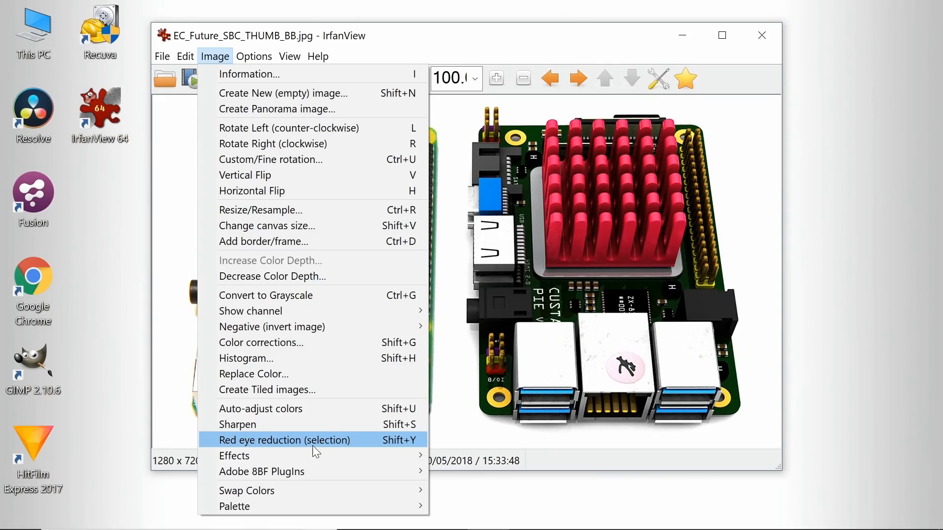
click(254, 55)
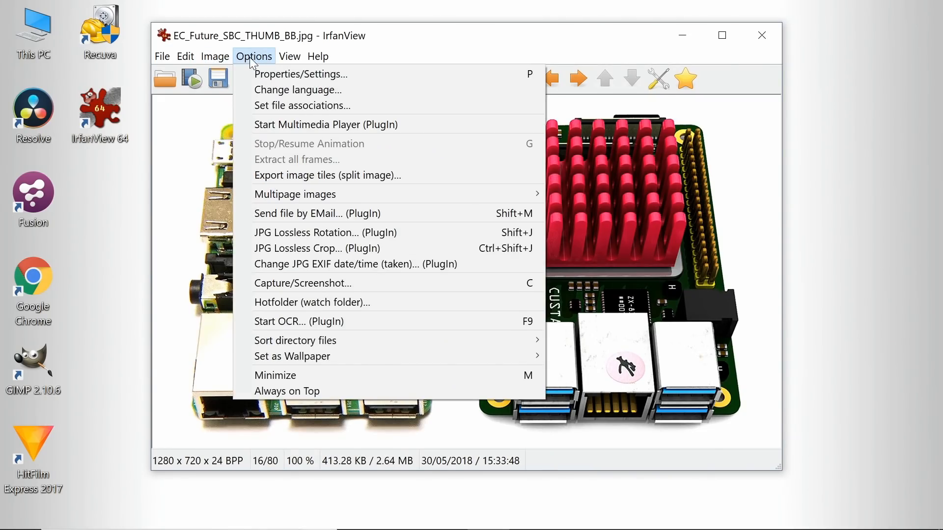
click(300, 74)
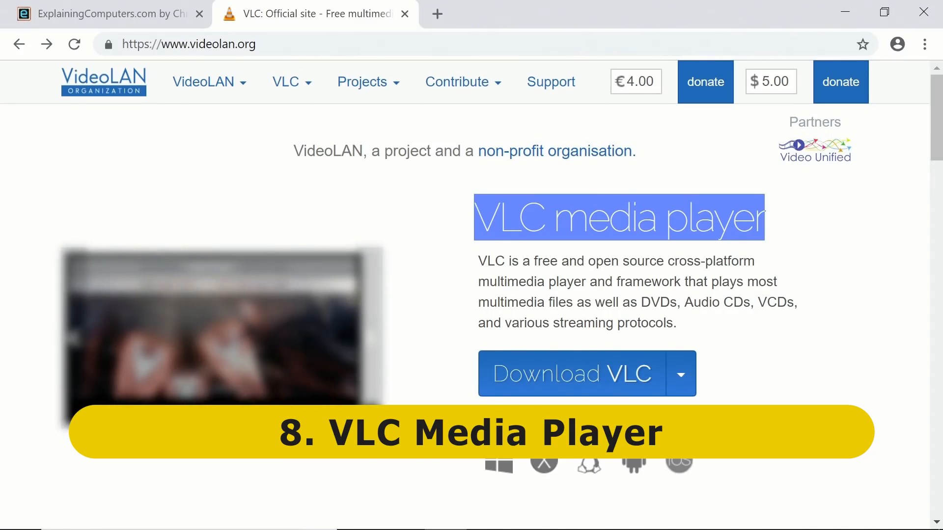
Download VLC 3.0.4 for Windows 64-bit from videolan.org, dismissing the save prompt
click(188, 44)
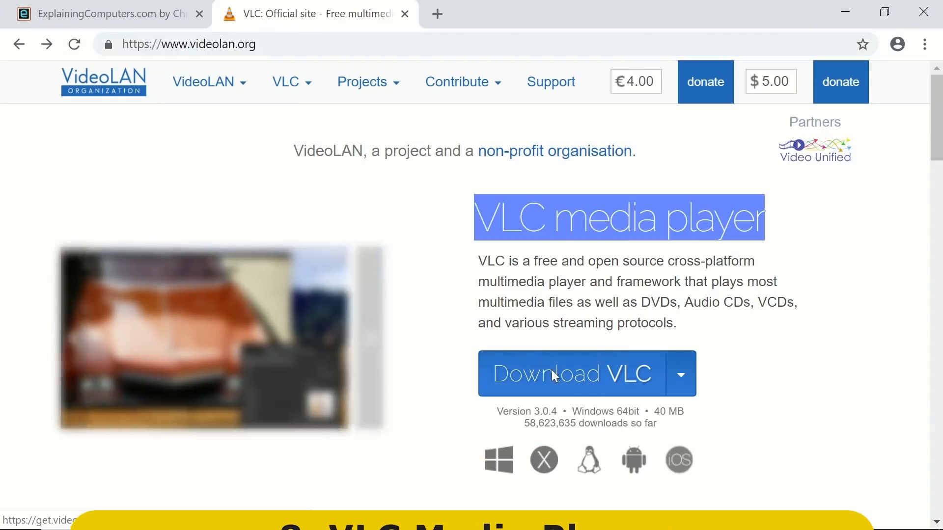
click(571, 373)
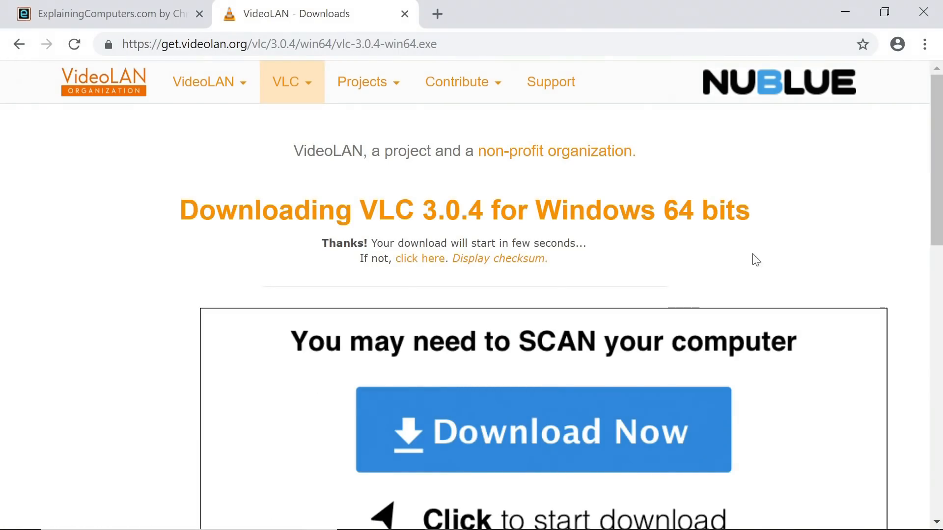
mouse_move(797, 240)
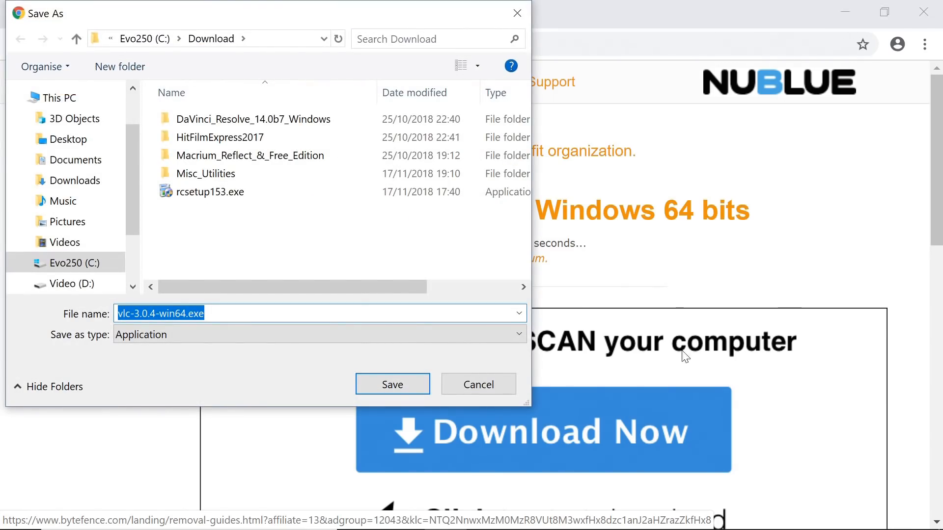
mouse_move(248, 246)
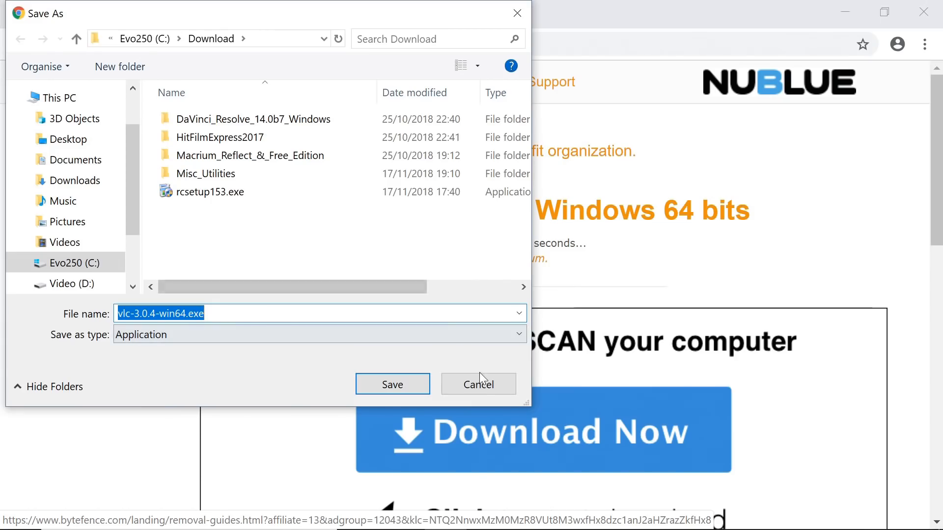
click(392, 384)
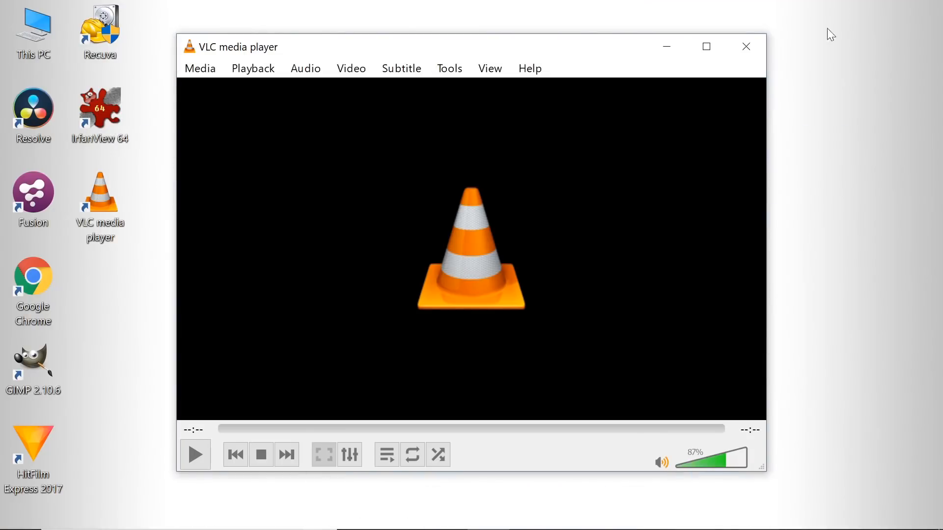
mouse_move(381, 287)
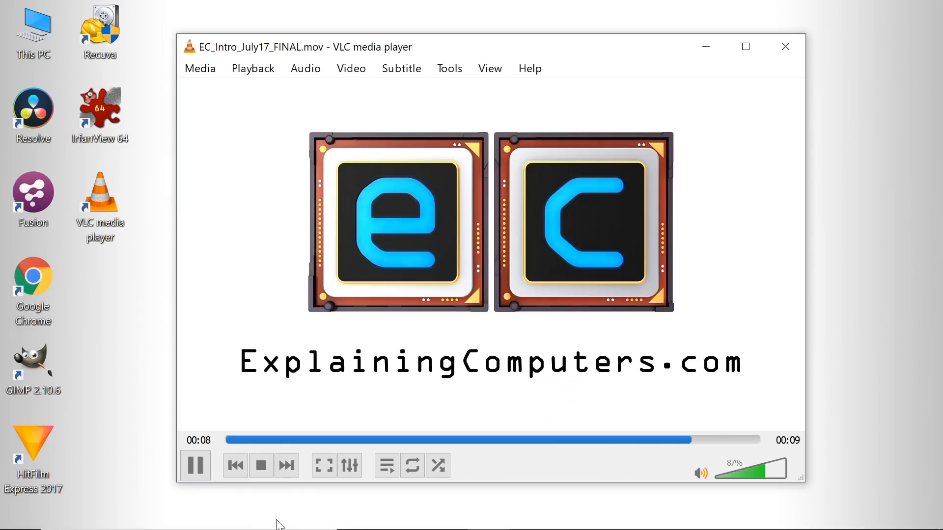
Play the EC_Intro_July17_FINAL.mov clip in VLC
click(261, 465)
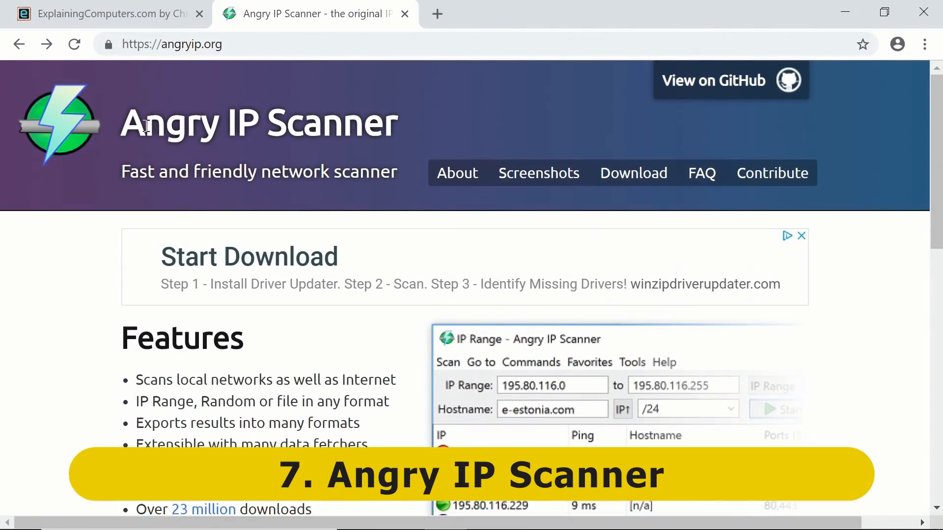
Browse angryip.org to view Angry IP Scanner's feature list
scroll(down, 3)
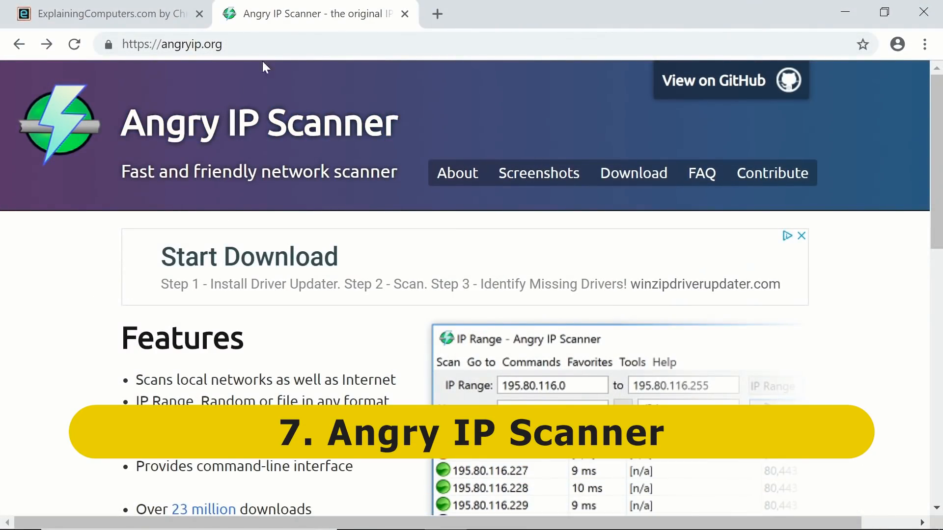
click(172, 44)
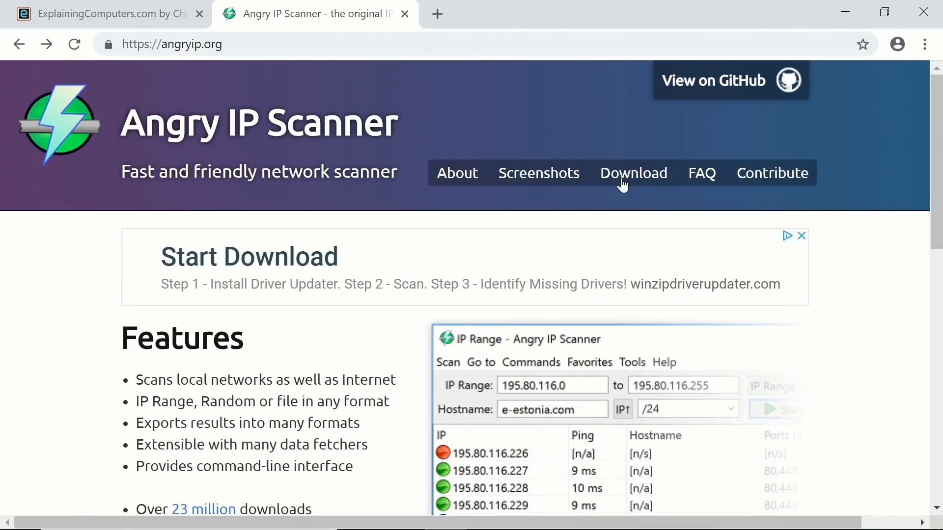
Show the Windows downloads for Angry IP Scanner 3.5.3 and legacy 2.21
click(633, 173)
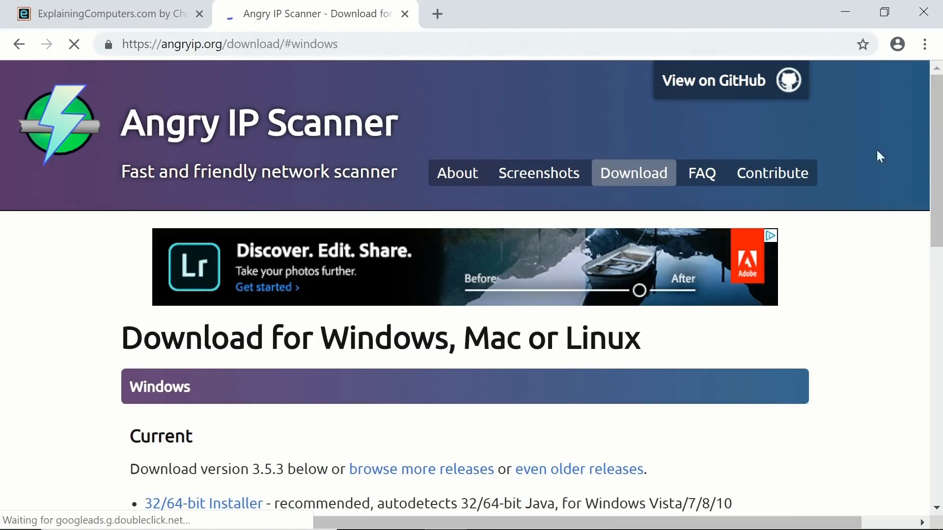
scroll(down, 3)
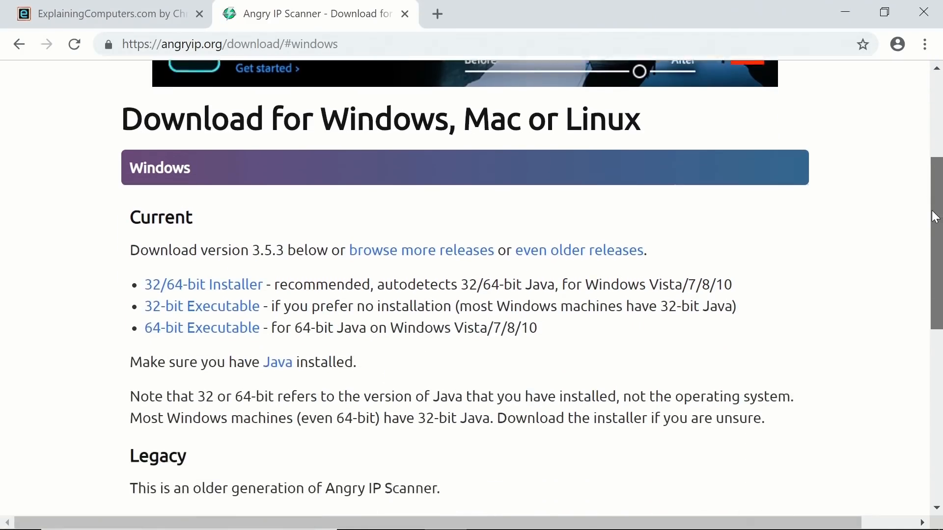
scroll(down, 3)
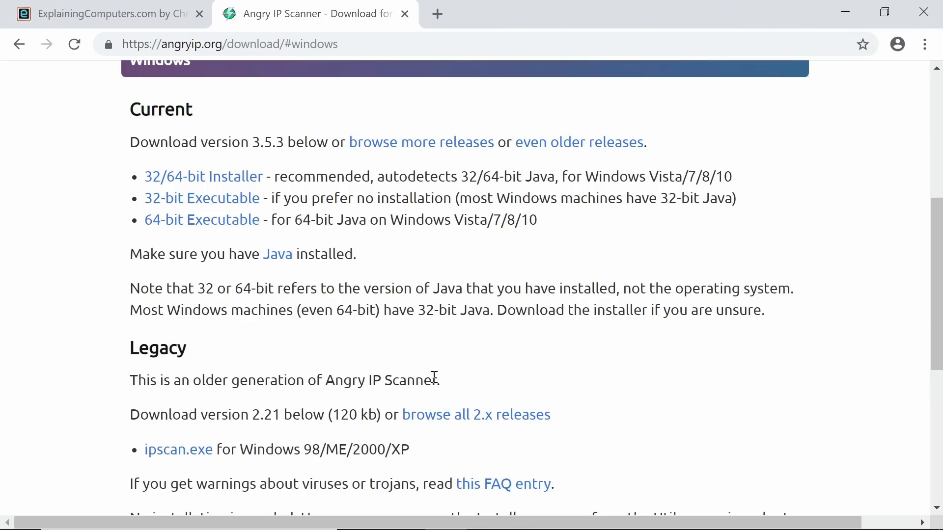
mouse_move(186, 457)
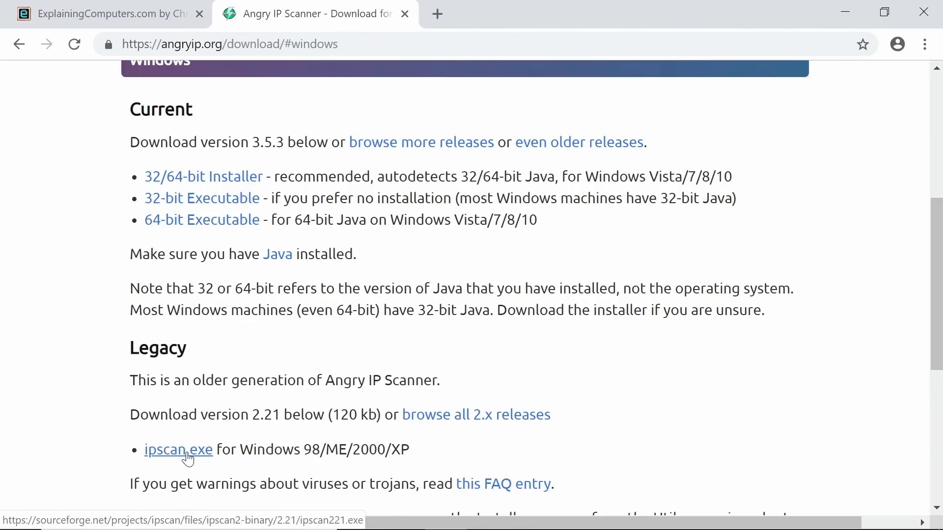
mouse_move(196, 460)
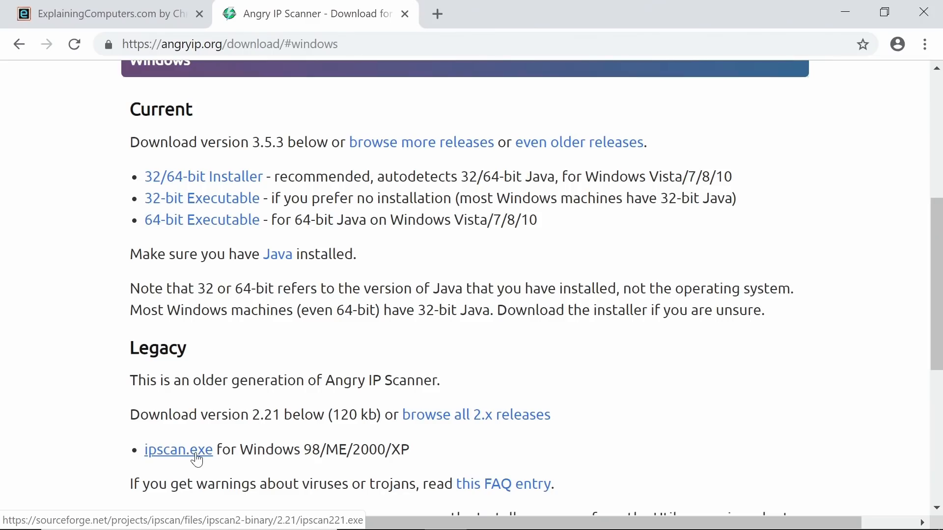
mouse_move(359, 259)
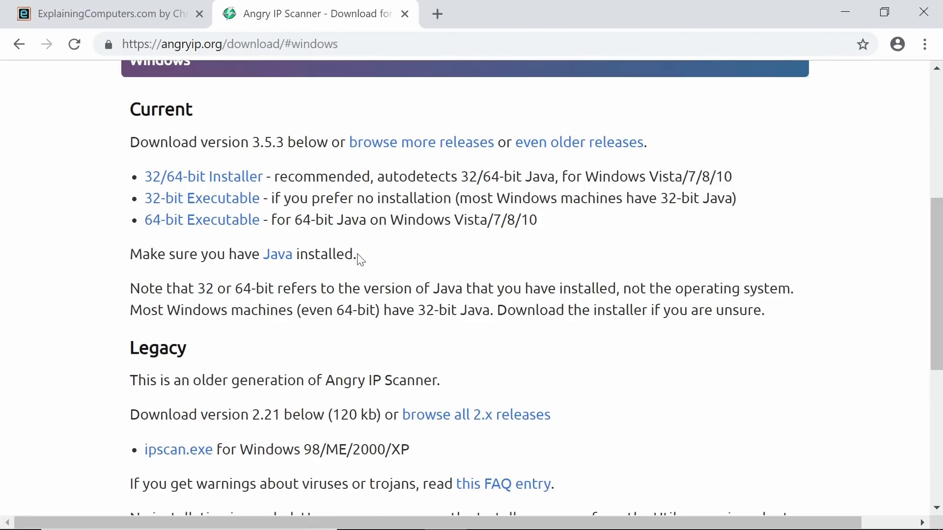
mouse_move(386, 243)
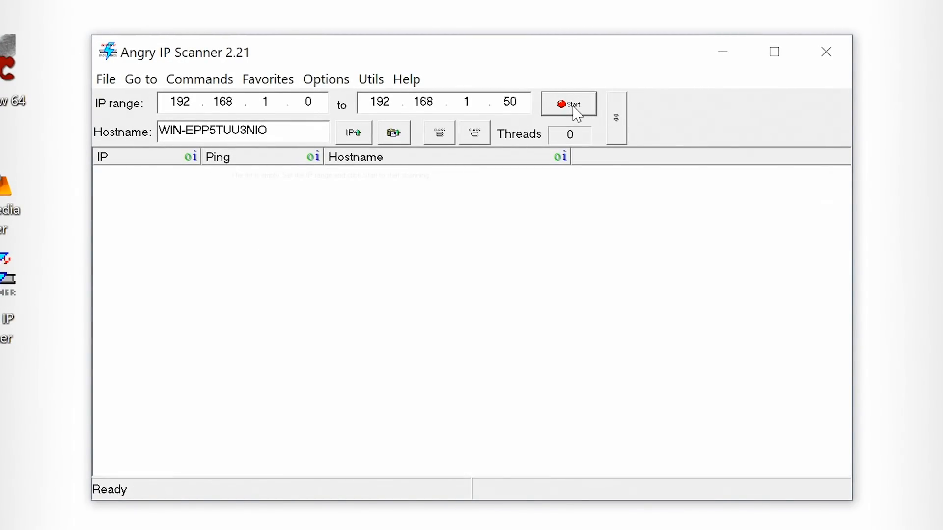
Start scanning the 192.168.1.0–192.168.1.50 address range in Angry IP Scanner
click(568, 104)
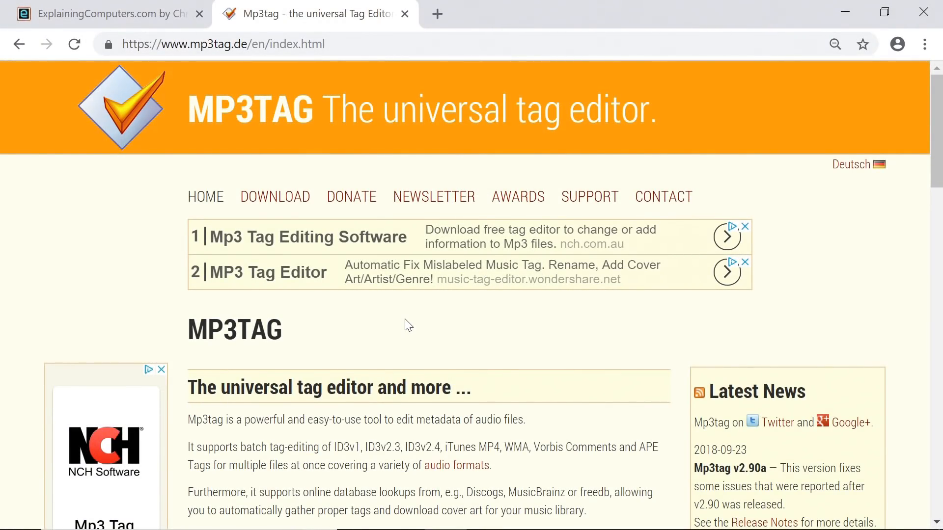
mouse_move(380, 269)
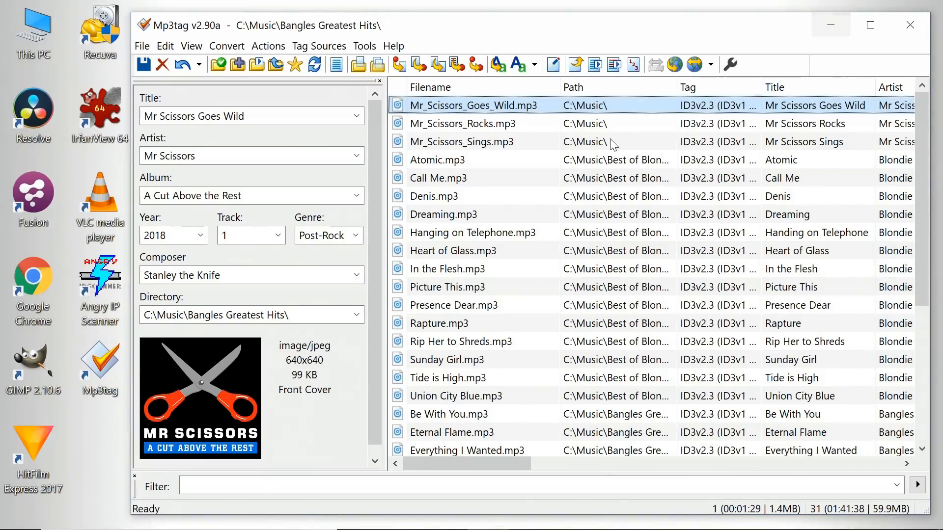
mouse_move(526, 217)
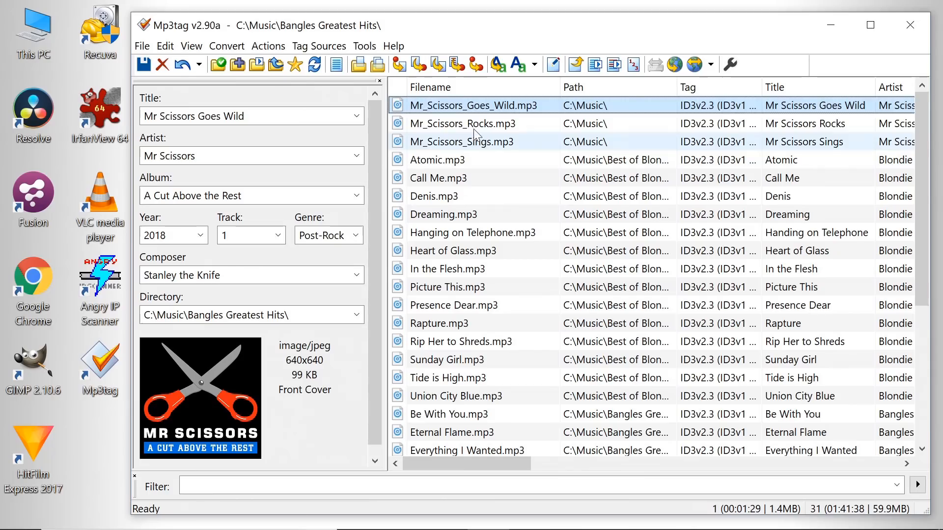
View the tags of Mr_Scissors_Sings.mp3, then return to Mr_Scissors_Goes_Wild.mp3
click(461, 142)
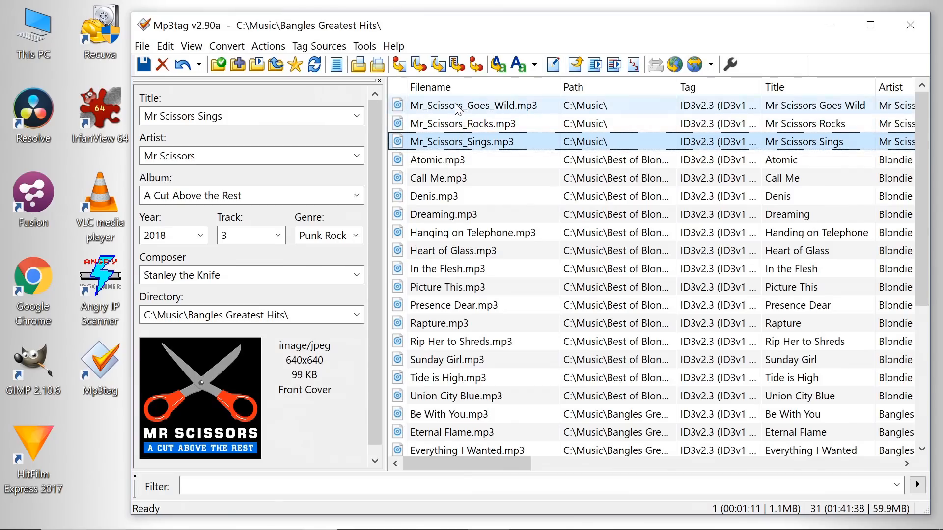
click(458, 105)
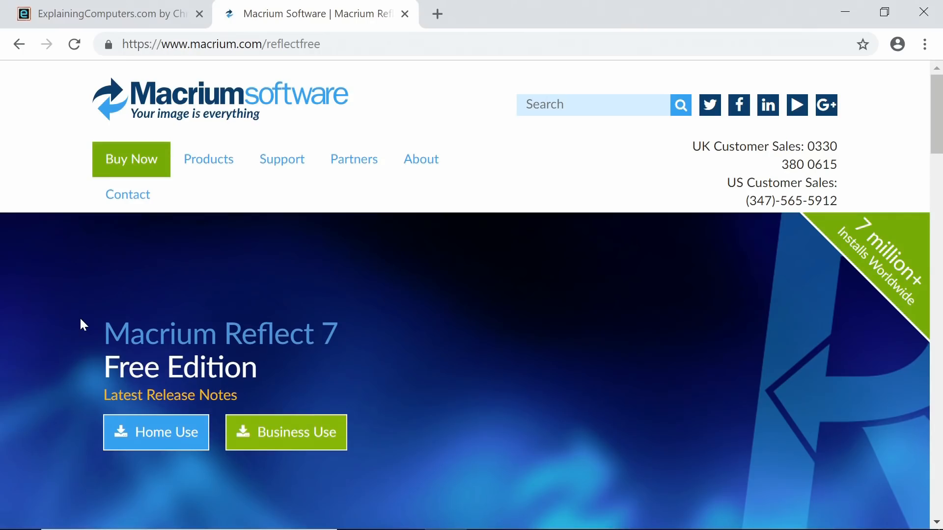
Highlight and then deselect the Macrium Reflect product name on the download page
double_click(160, 333)
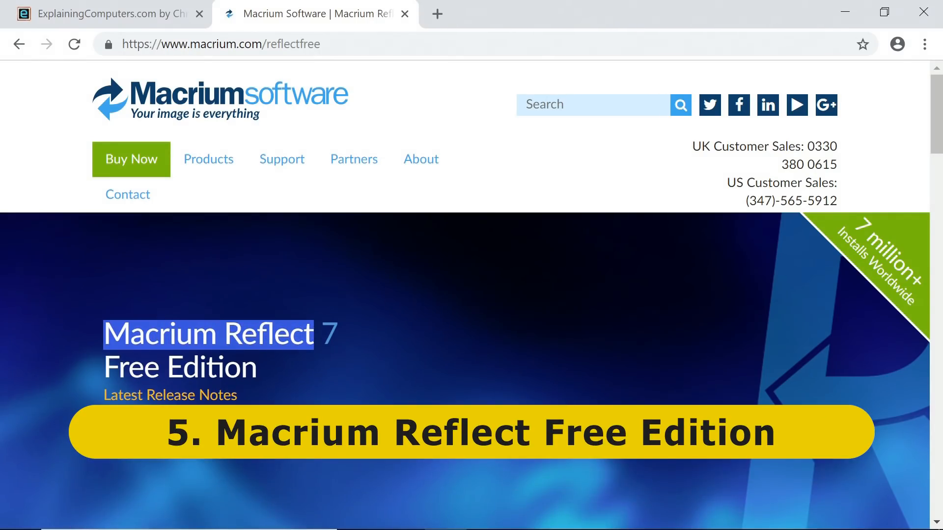
click(217, 44)
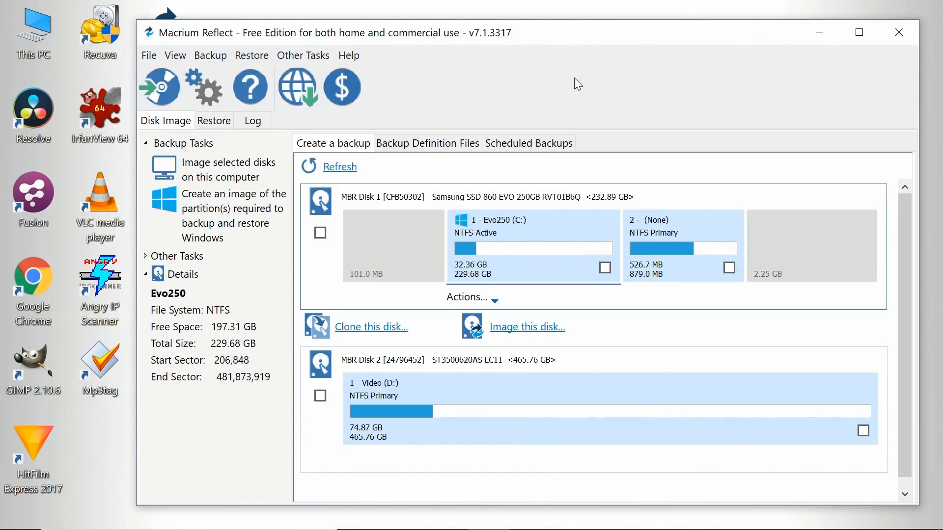
mouse_move(328, 242)
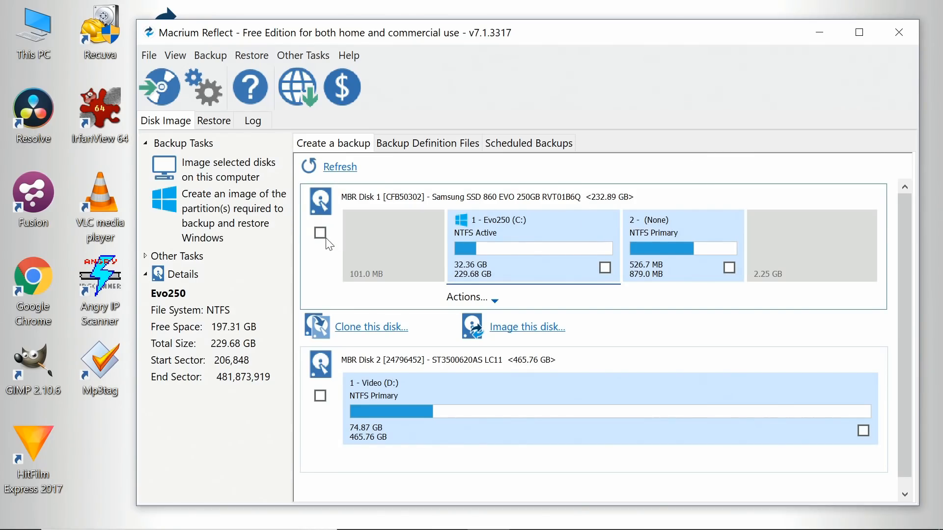
Clone the whole MBR Disk 1, enlarging the cloned partition to fill the destination
click(320, 233)
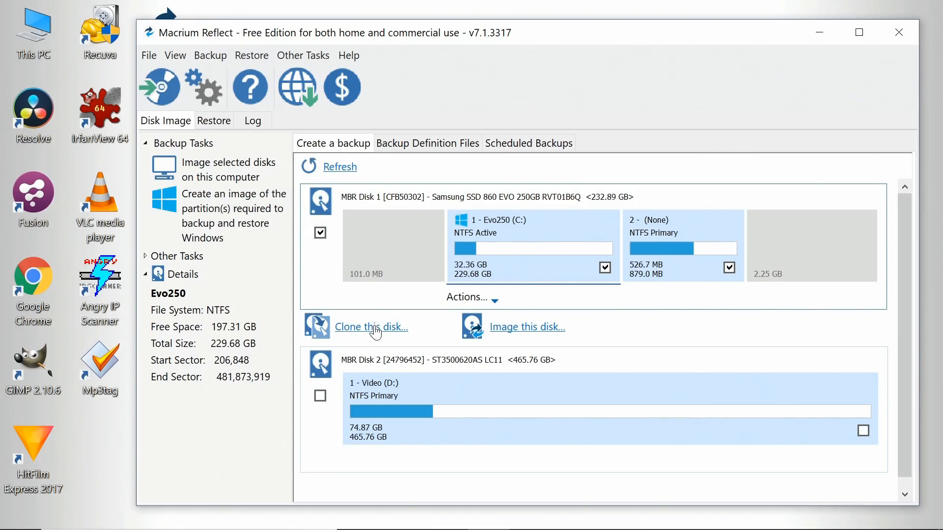
click(371, 327)
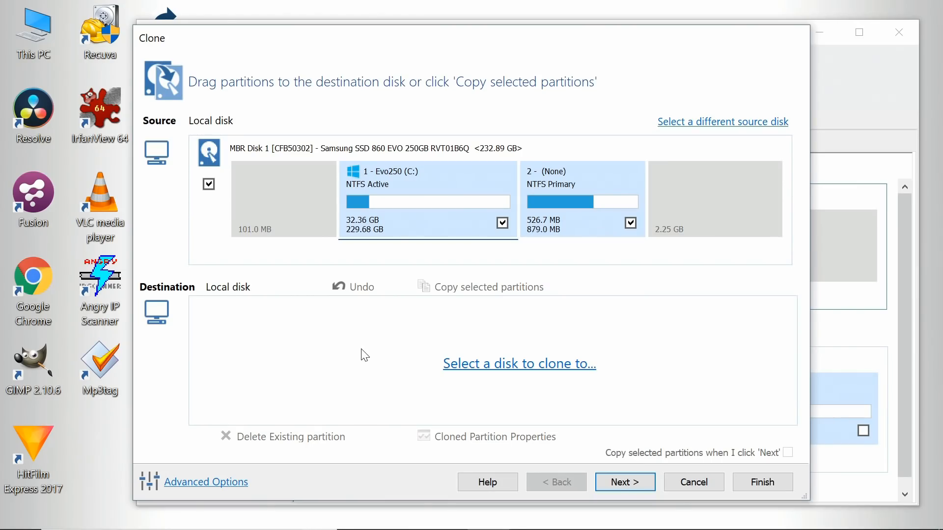
mouse_move(360, 352)
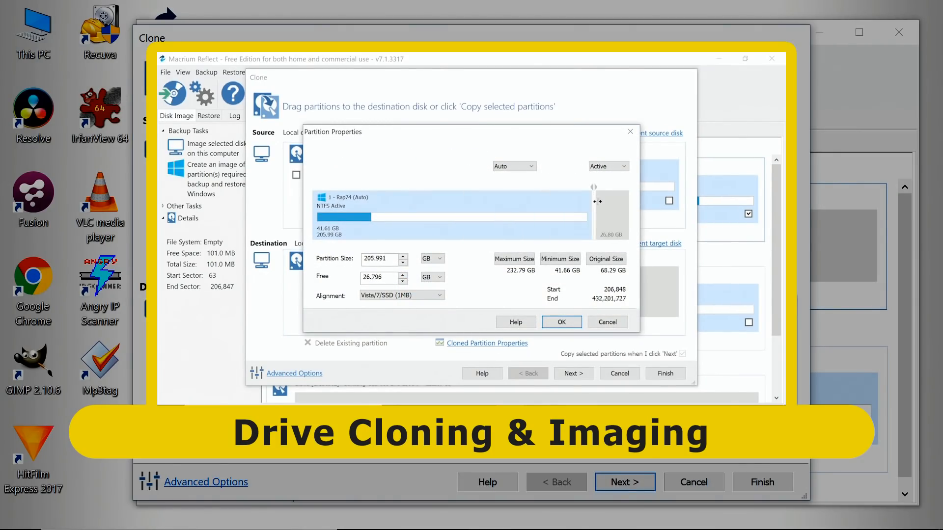
drag(594, 187, 625, 200)
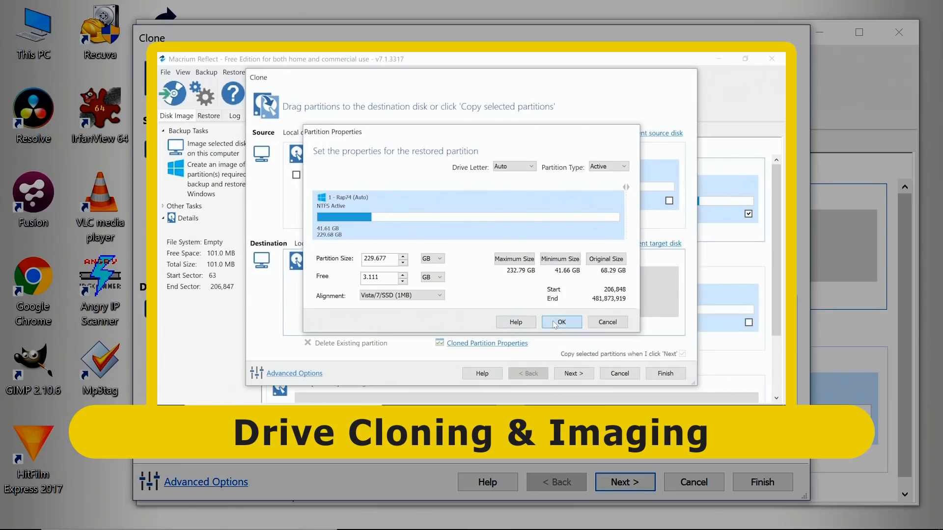
click(561, 322)
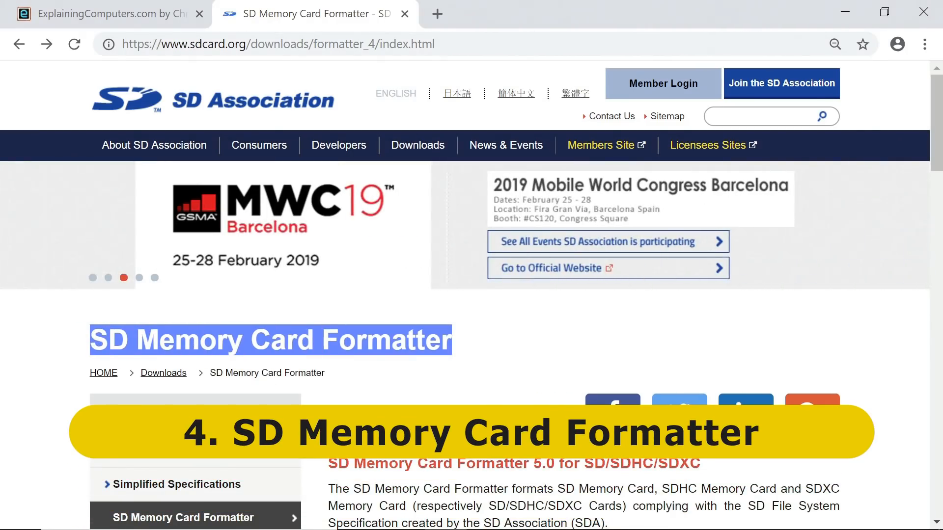
mouse_move(244, 104)
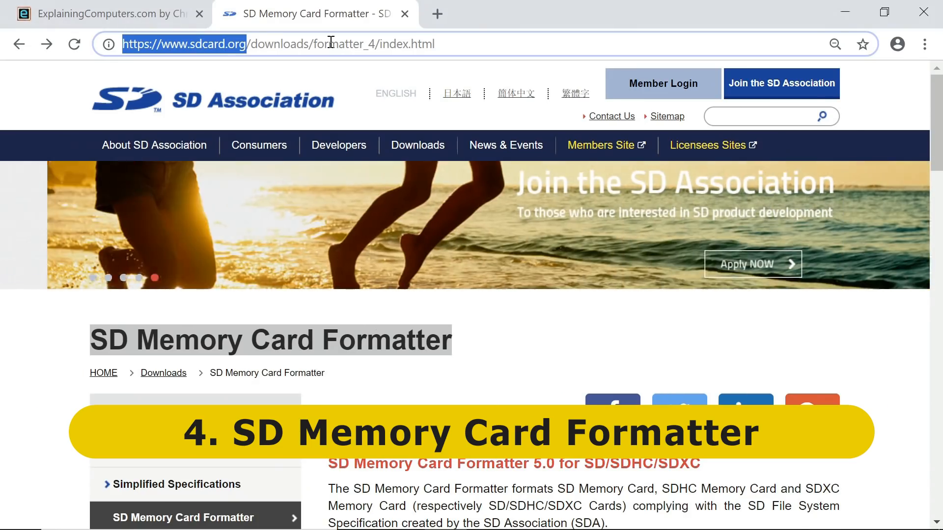
mouse_move(254, 110)
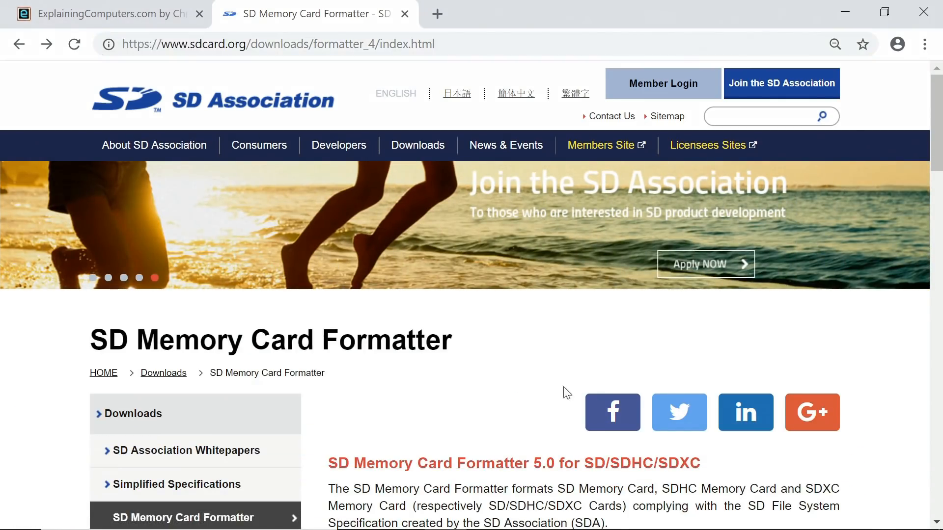
Scroll the sdcard.org page down to the SD Memory Card Formatter 5.0 description
scroll(down, 3)
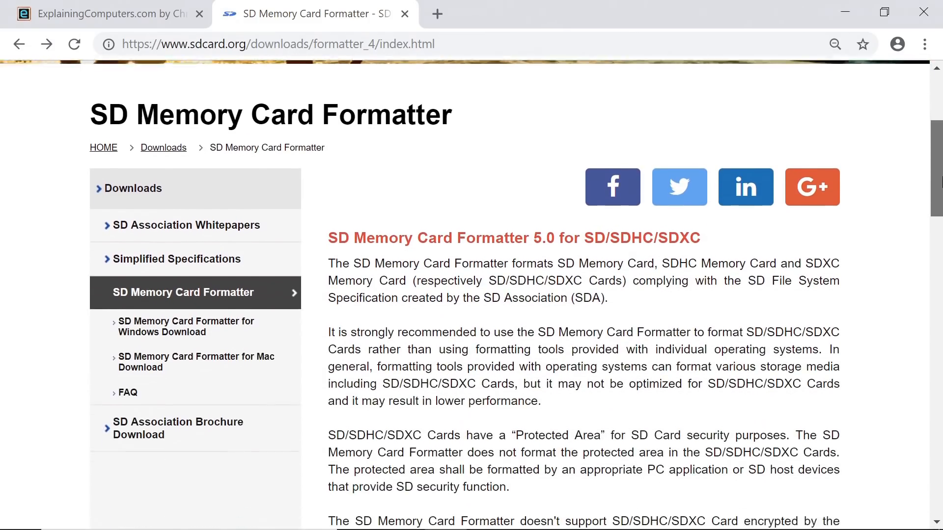
scroll(down, 3)
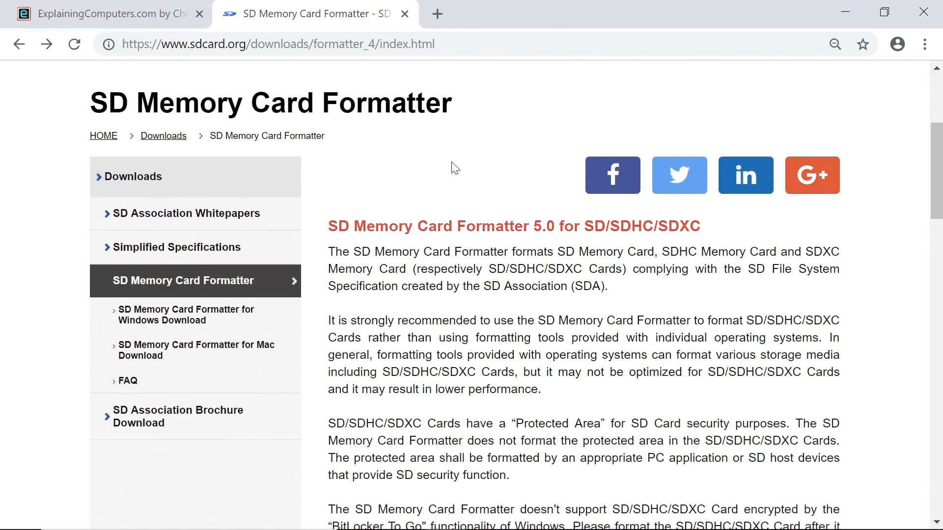
mouse_move(461, 178)
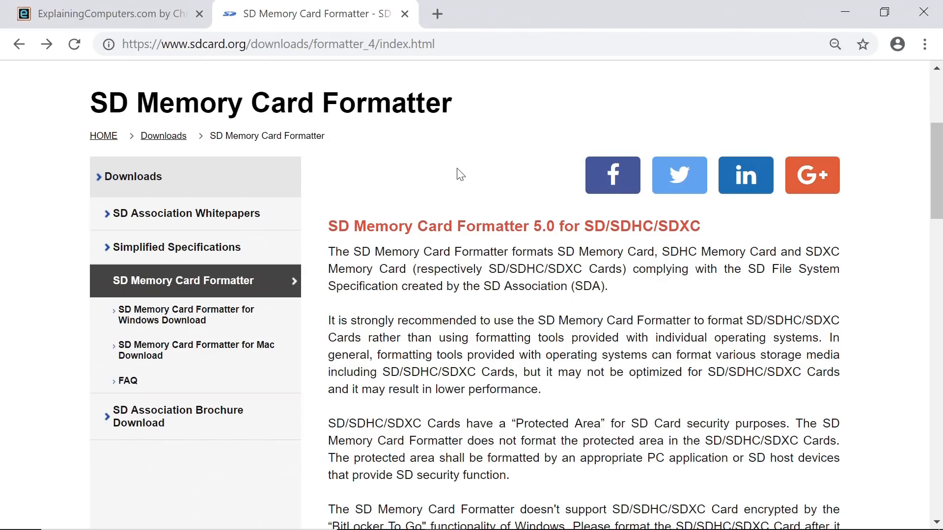
mouse_move(845, 14)
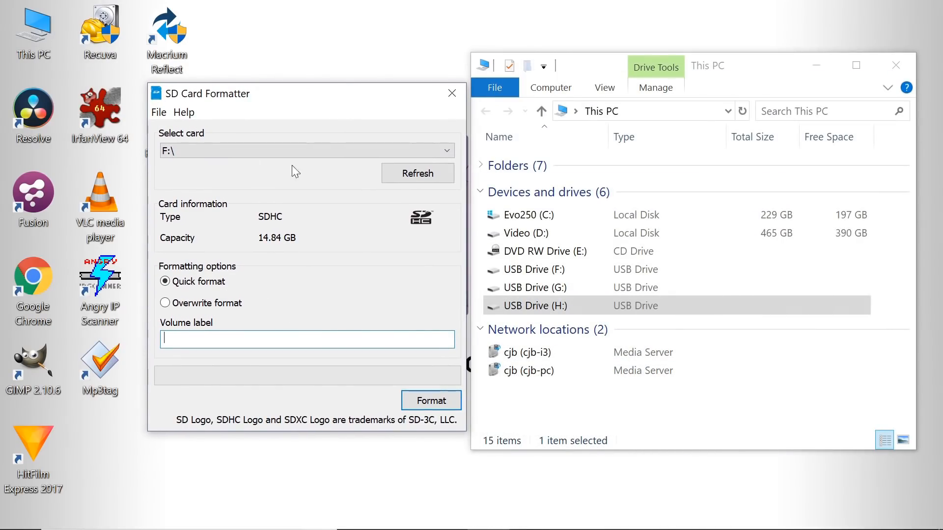
mouse_move(565, 213)
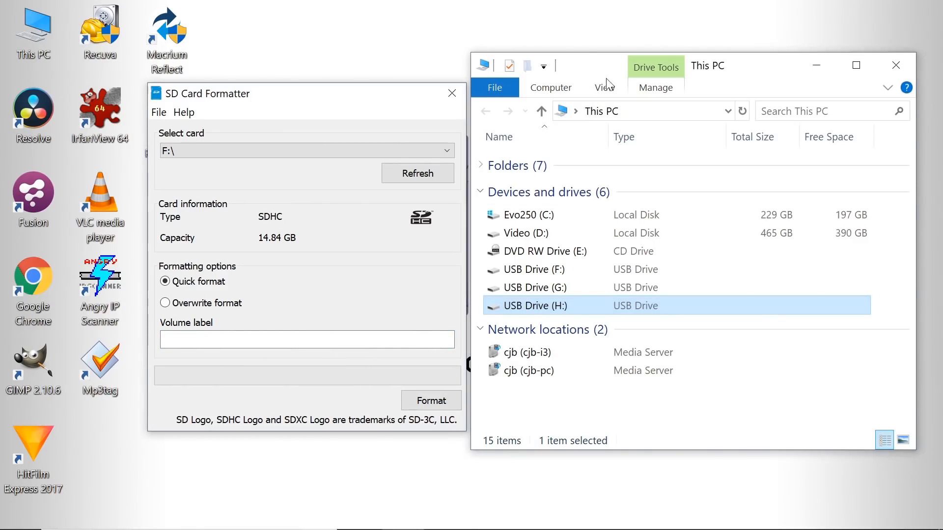
mouse_move(567, 317)
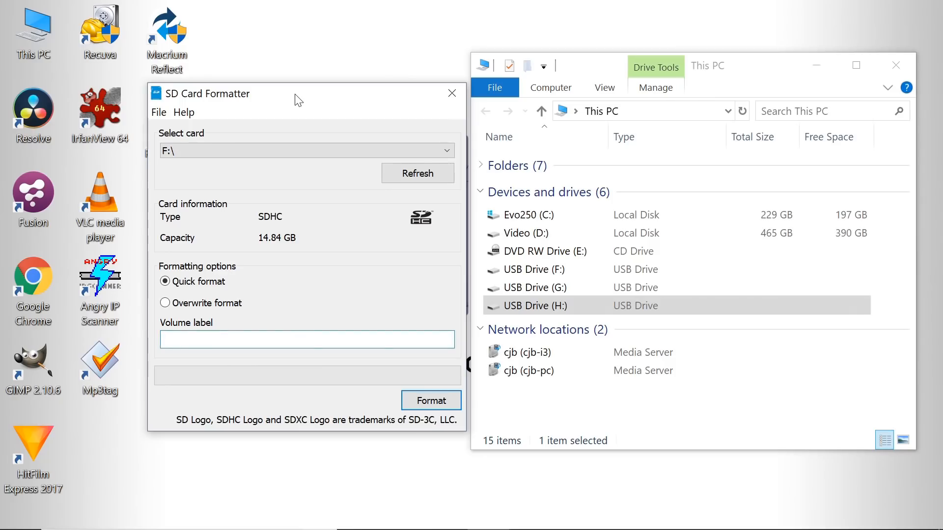
Label the card 'Hello', format it, confirm erasing, and acknowledge the success message
click(268, 340)
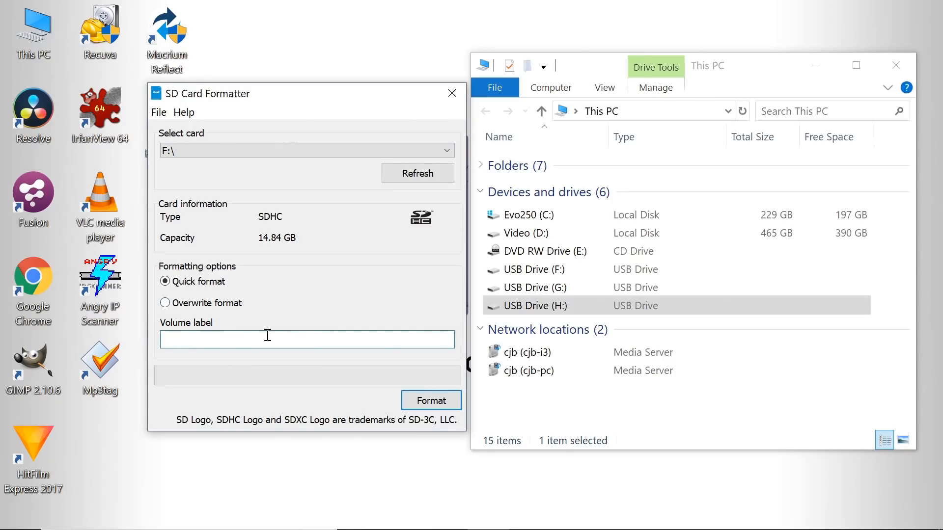
text(Hello)
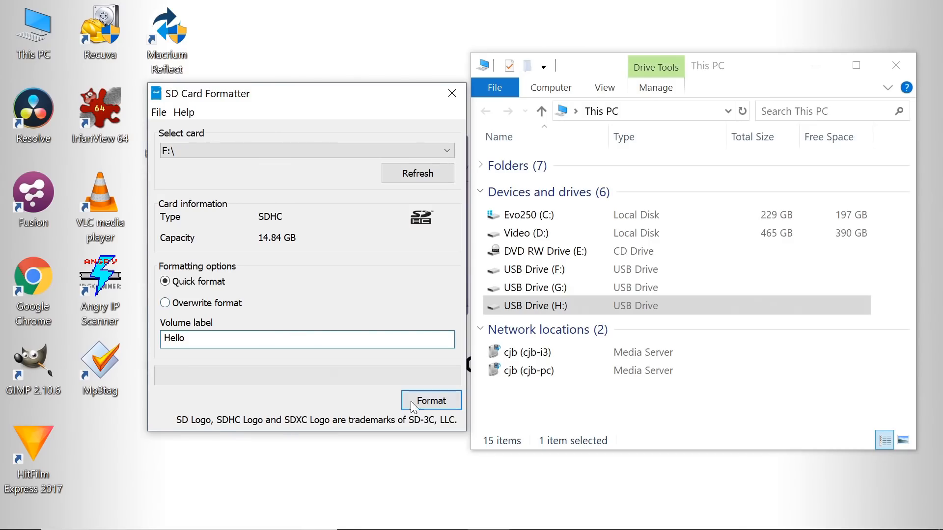
click(432, 401)
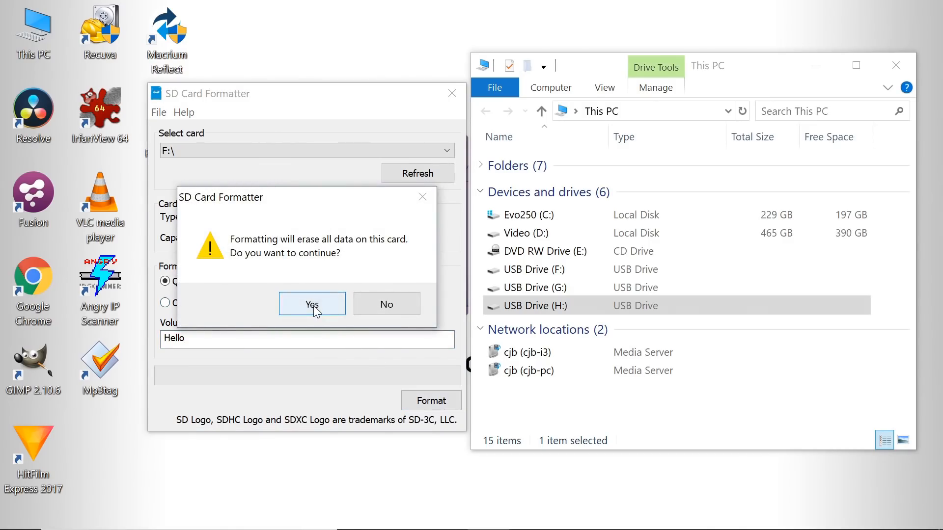
click(312, 304)
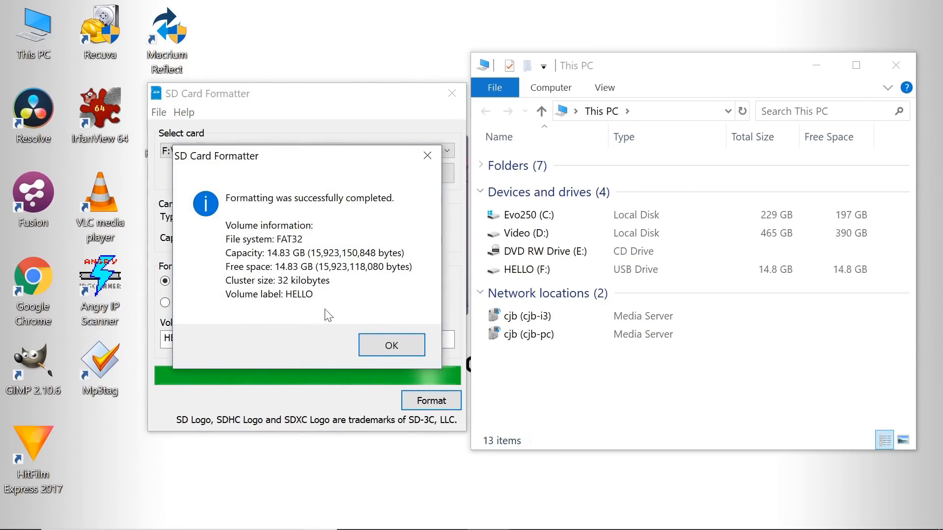
click(391, 345)
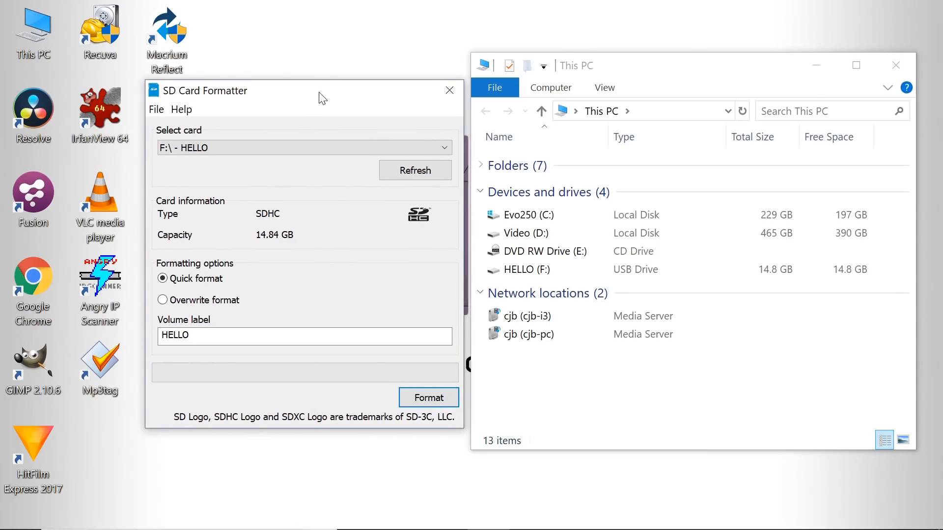
drag(322, 98, 312, 106)
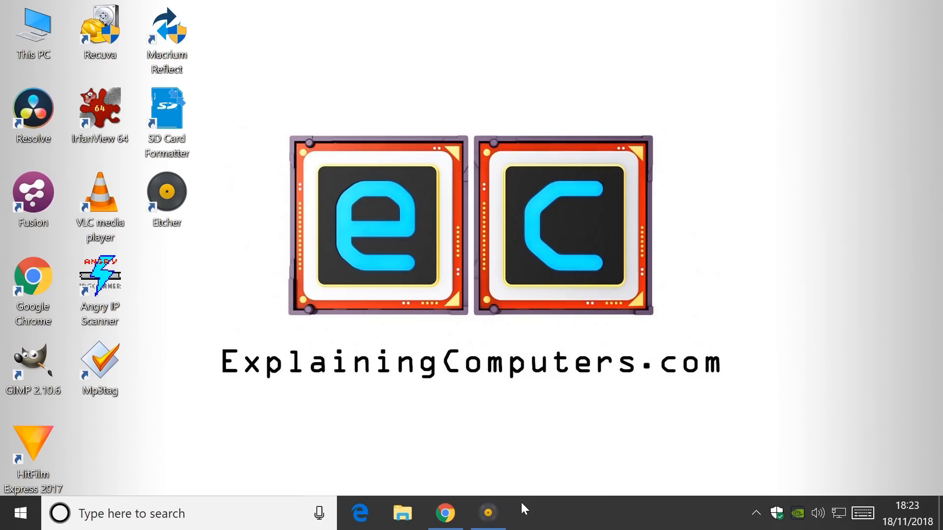
Bring up the balena.io Etcher page and highlight its 'Flash OS images' tagline
click(445, 513)
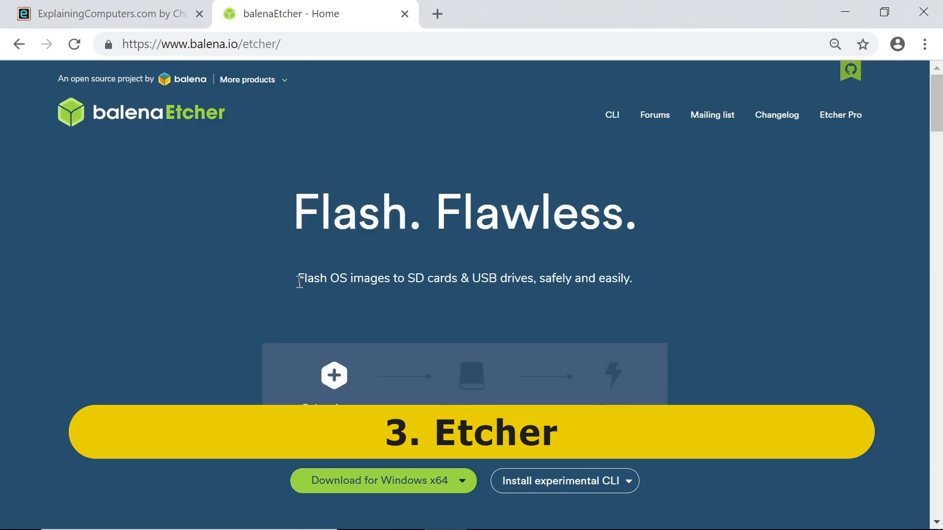
drag(298, 279, 631, 279)
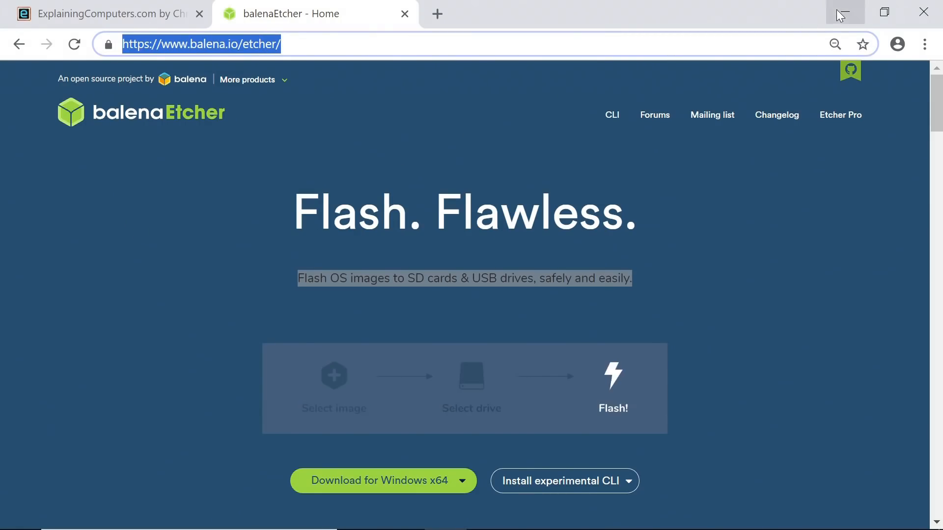
Load the openmediavault Rock64 image file into Etcher
click(486, 513)
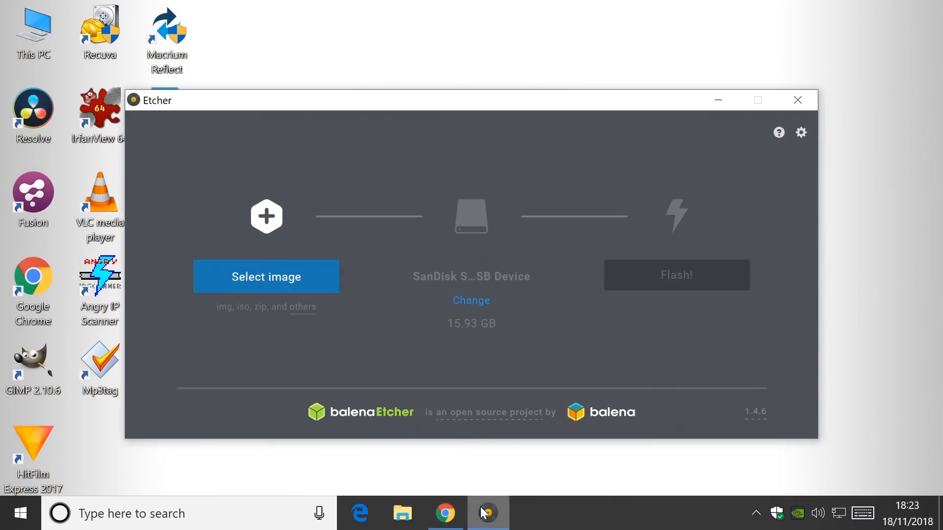
mouse_move(436, 379)
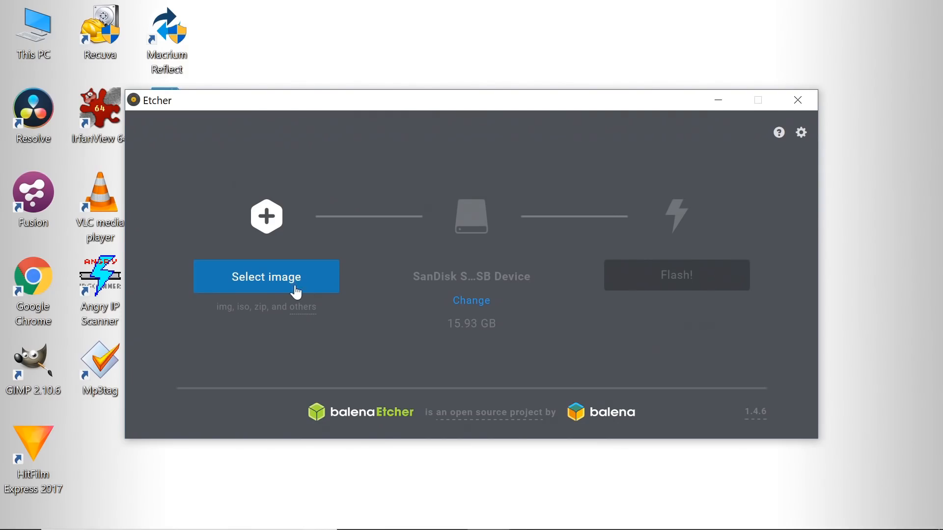
click(266, 276)
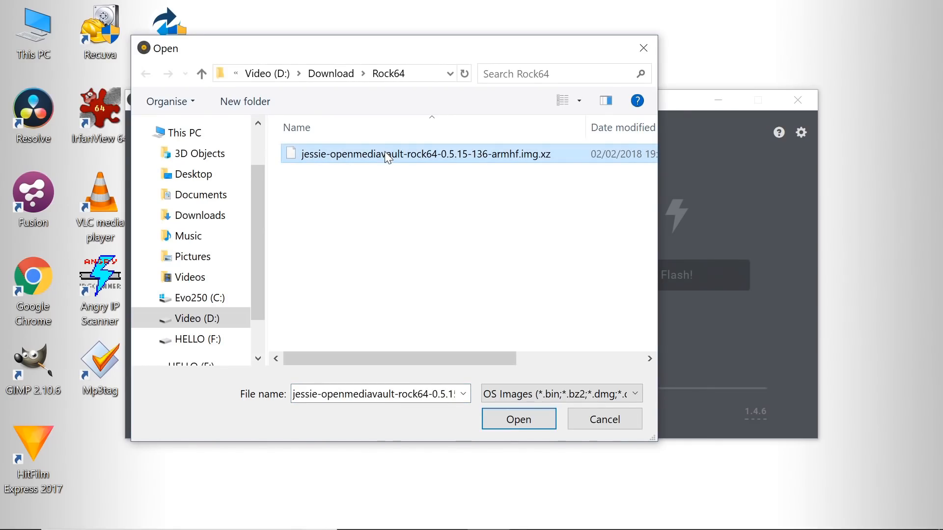
mouse_move(544, 169)
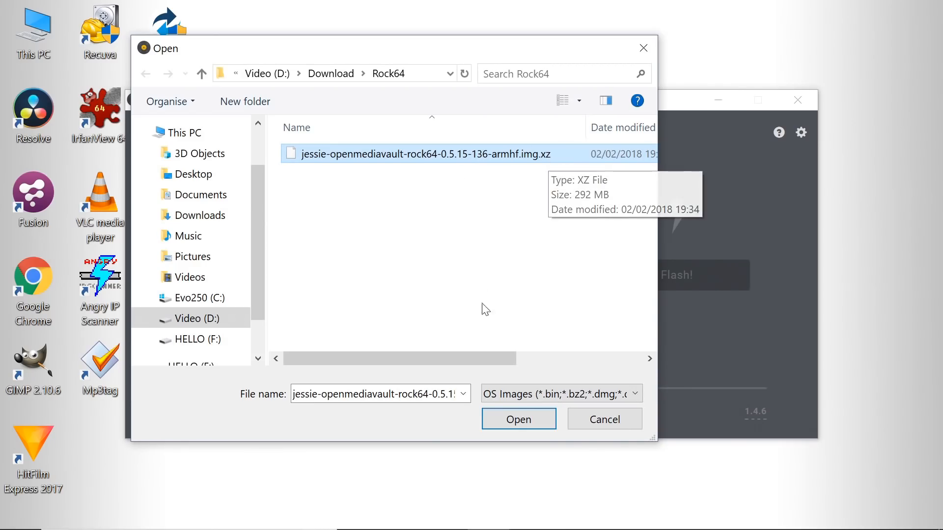
click(518, 419)
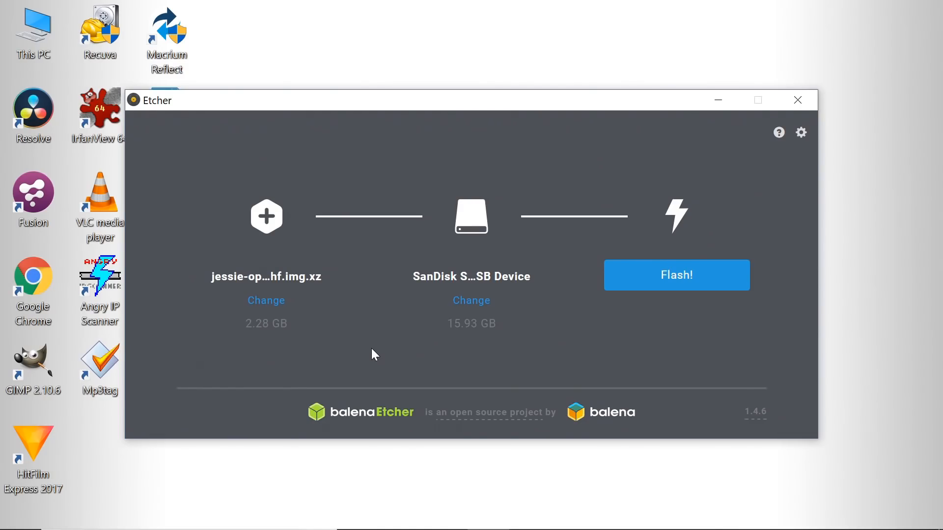
Confirm the SanDisk card as target, flash the image, and close Etcher when done
click(472, 300)
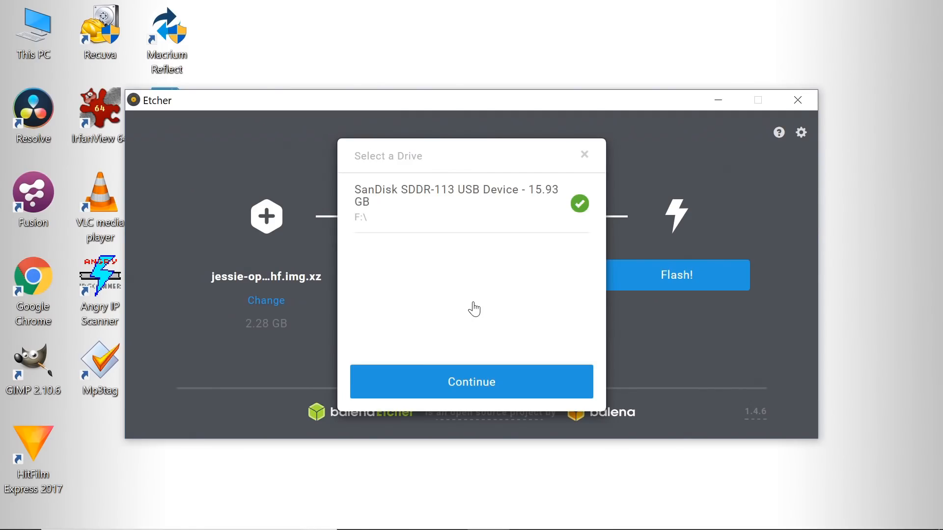
click(471, 381)
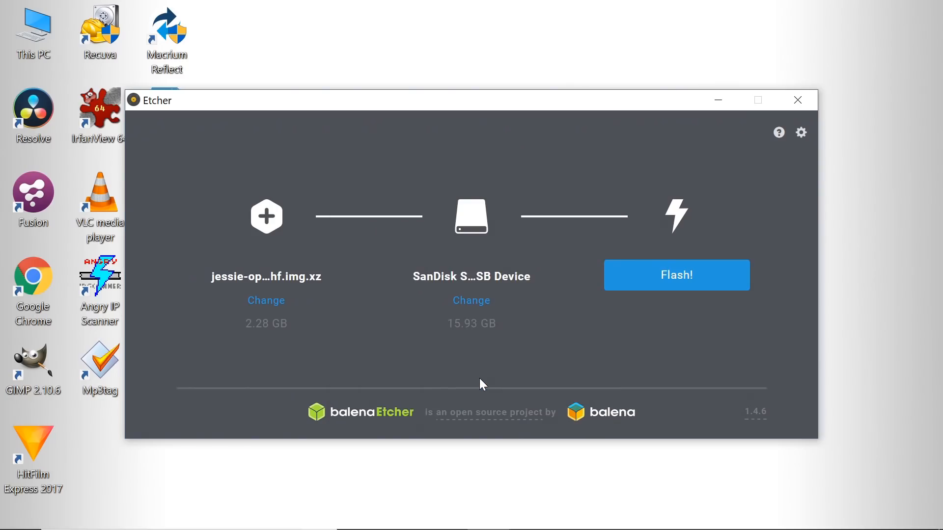
click(677, 275)
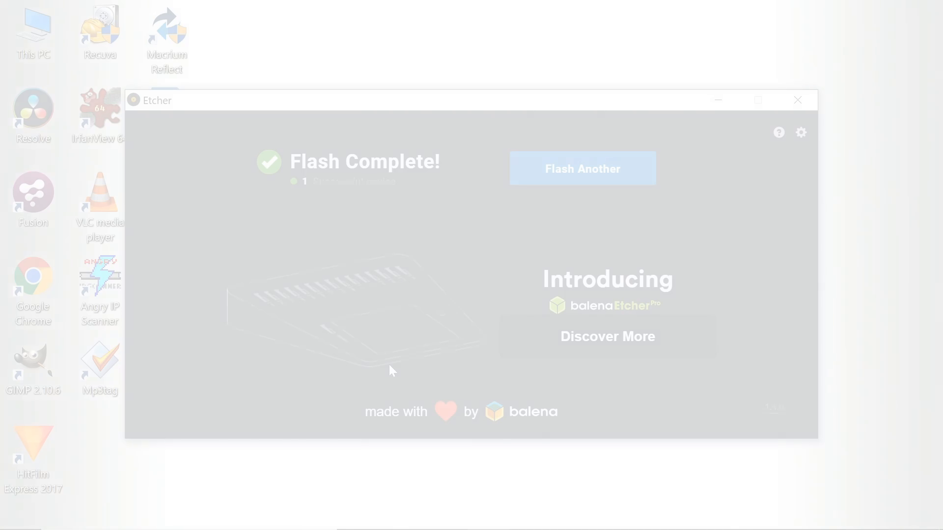
click(798, 99)
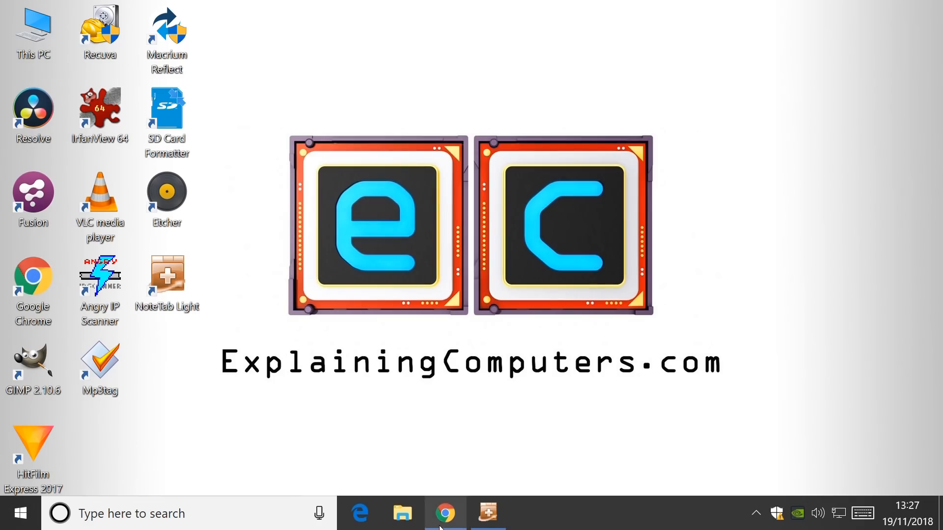
Go to notetab.com's download page and scroll to the NoteTab Light freeware section
click(444, 513)
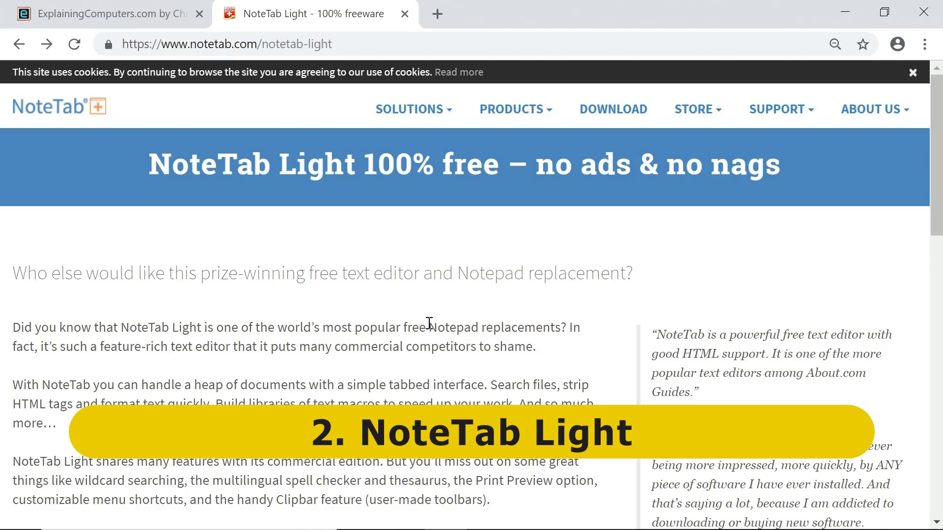
mouse_move(306, 54)
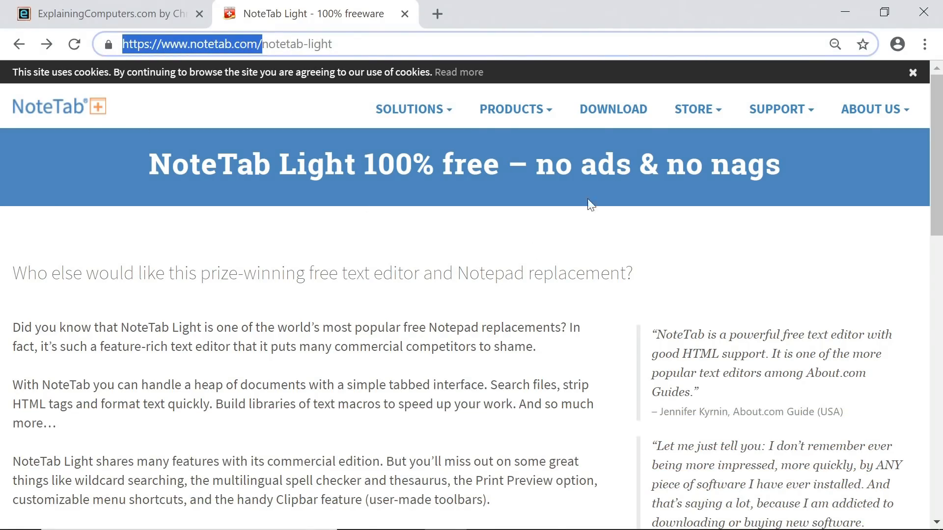
click(613, 109)
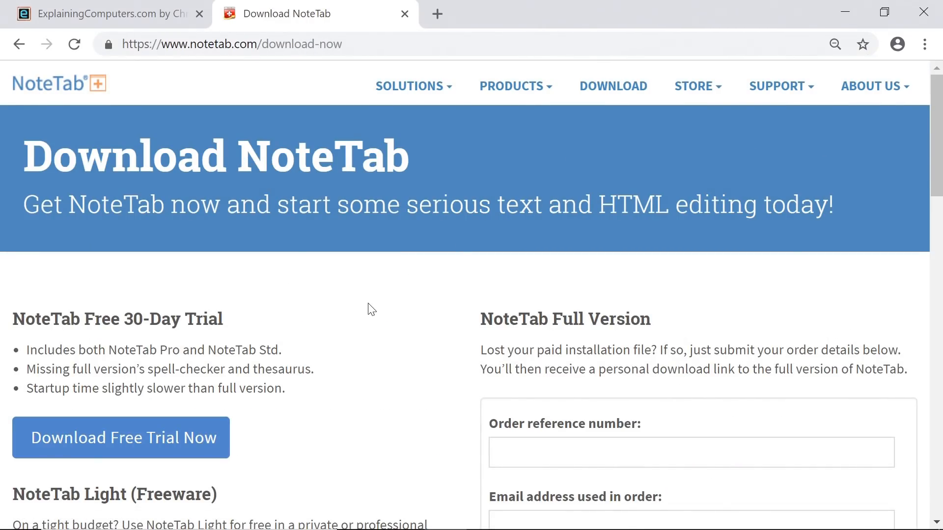
mouse_move(936, 145)
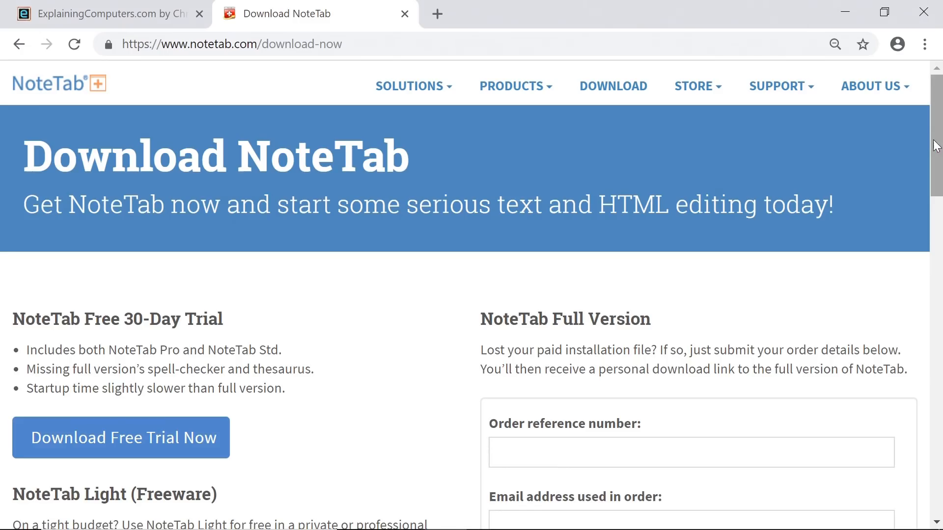
scroll(down, 3)
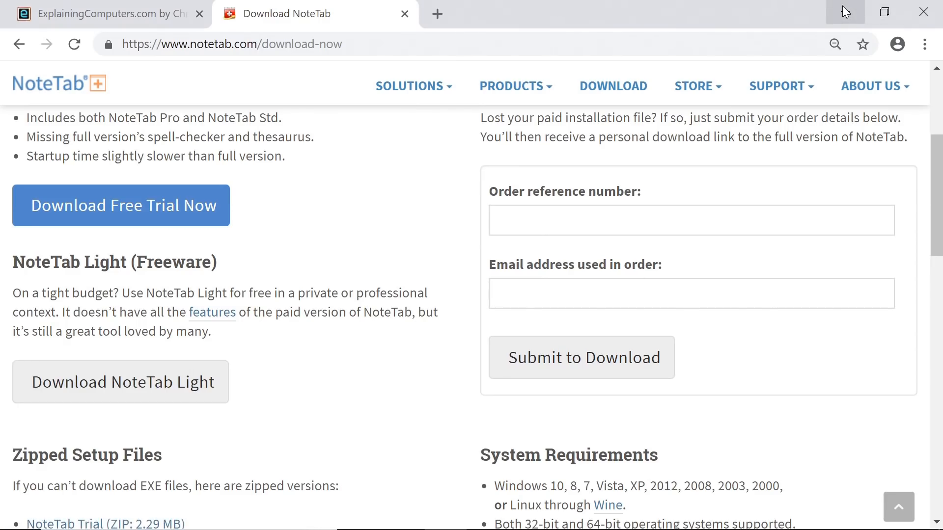
click(487, 513)
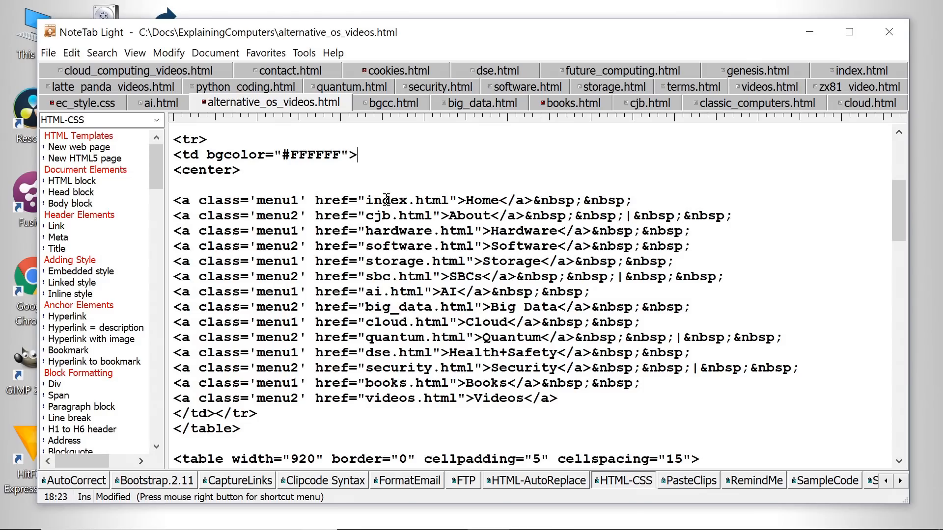
mouse_move(389, 291)
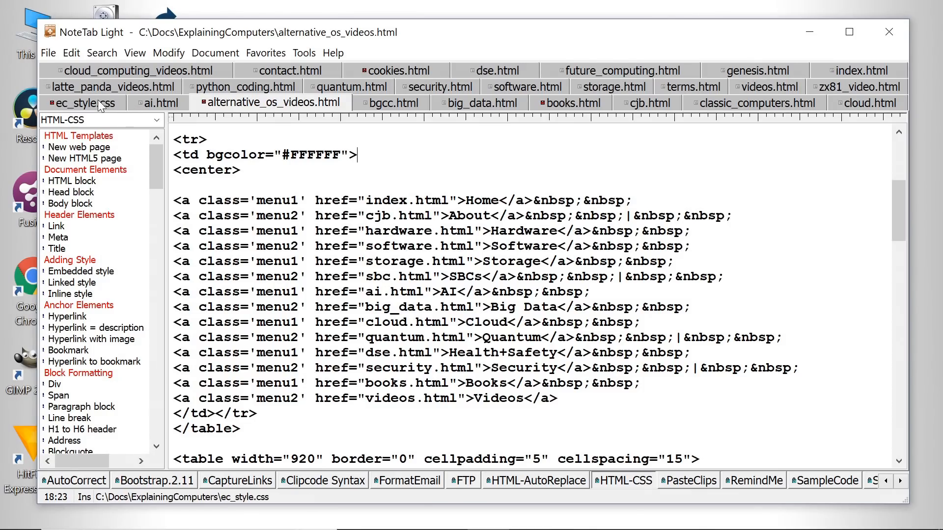
Switch to the ec_style.css document and load the FTP clip library
click(84, 102)
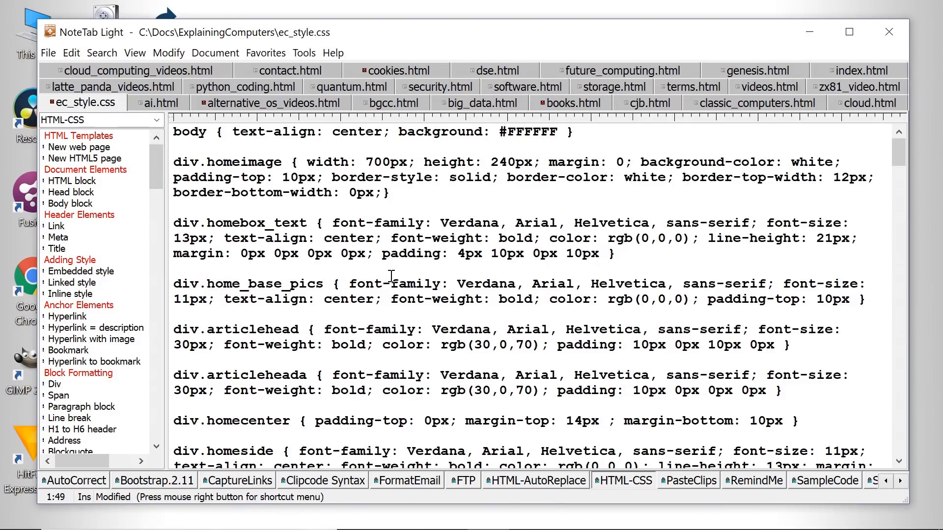
mouse_move(226, 188)
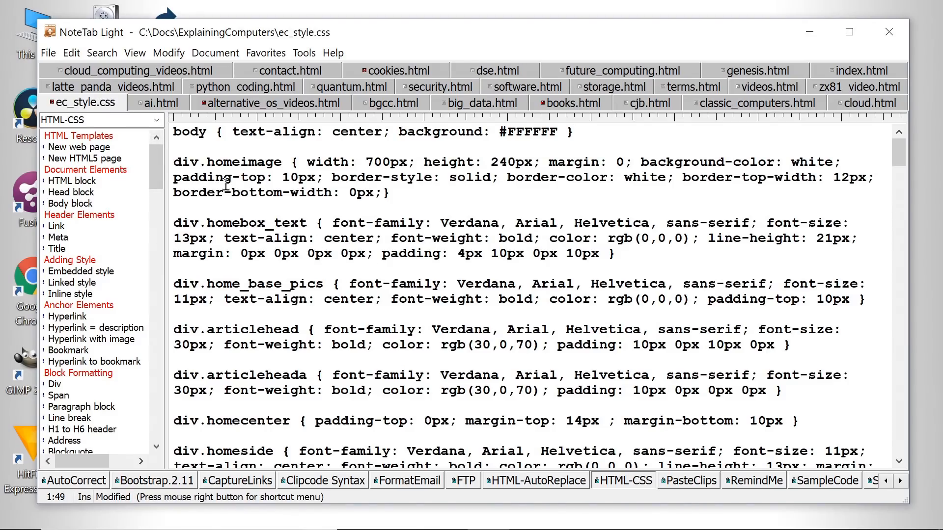
click(157, 120)
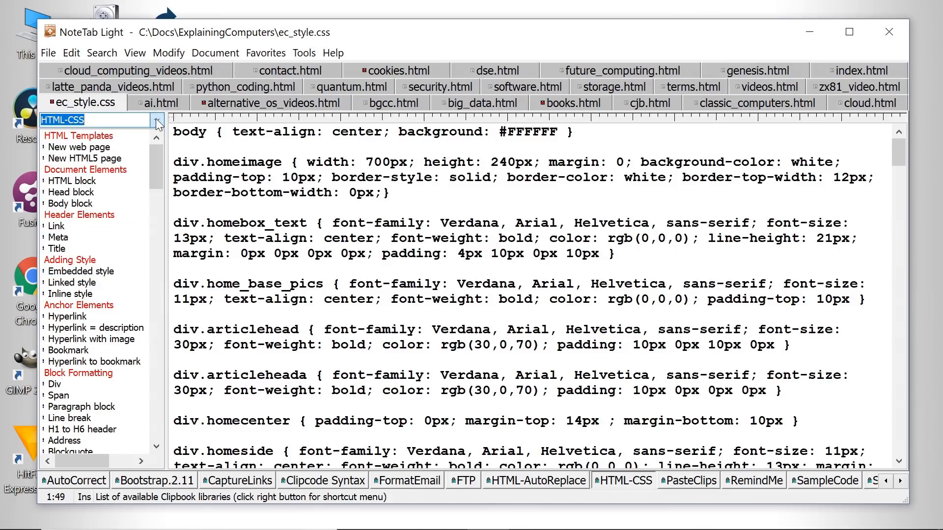
click(463, 480)
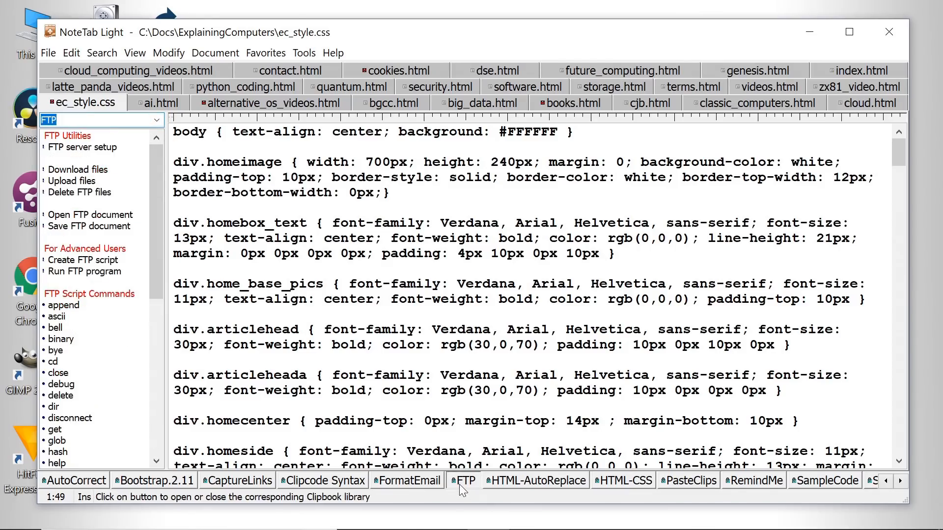
mouse_move(519, 484)
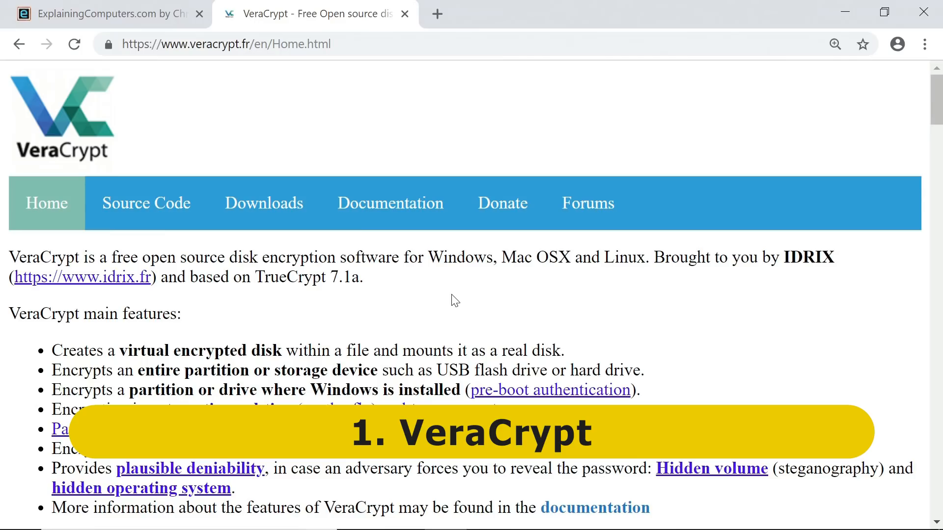
Highlight and clear the 'based on TrueCrypt' phrase on veracrypt.fr, then minimise Chrome
double_click(217, 44)
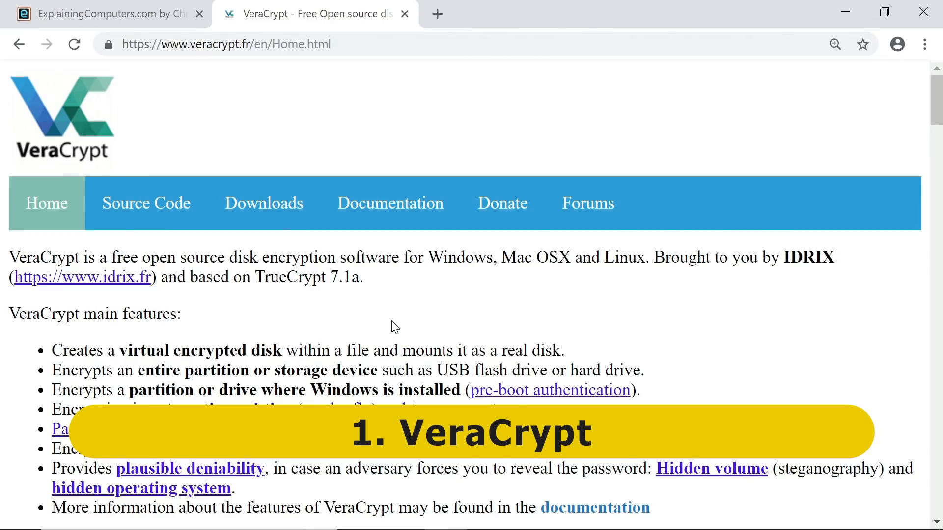
drag(191, 277, 363, 277)
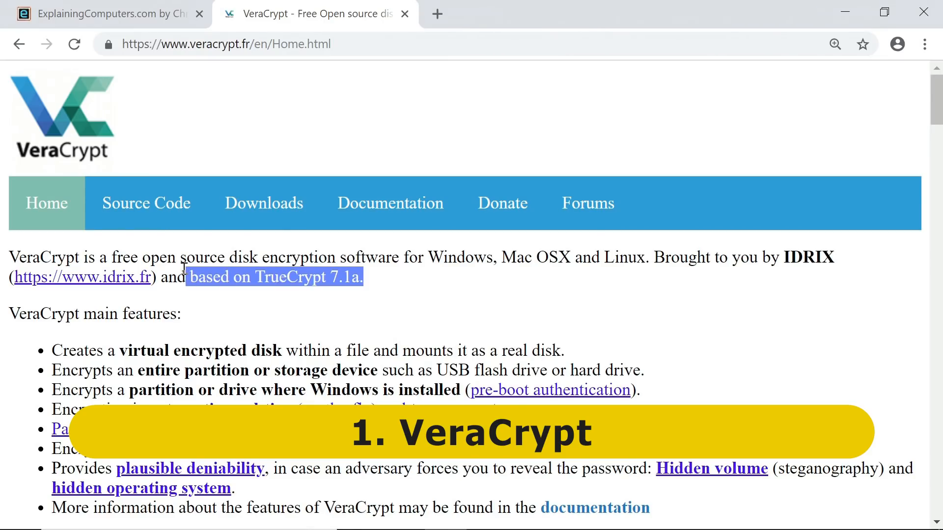
mouse_move(451, 319)
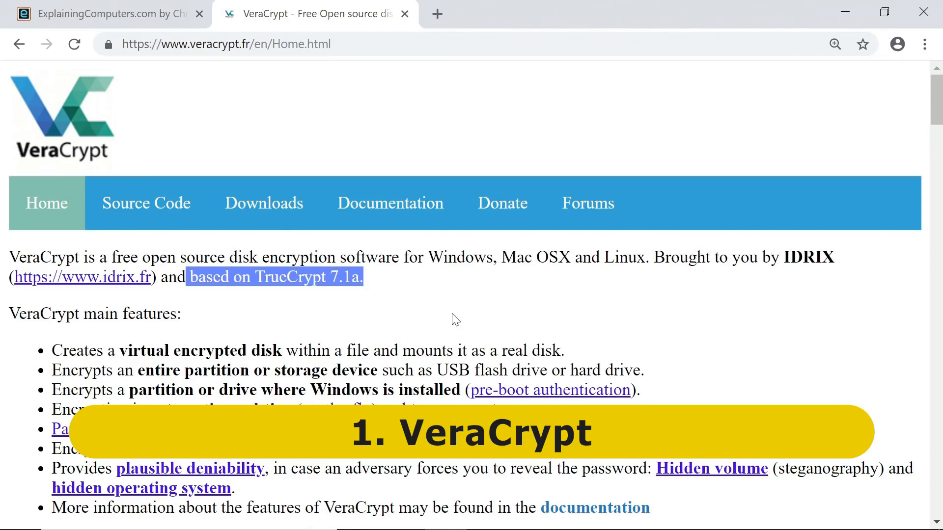
click(454, 319)
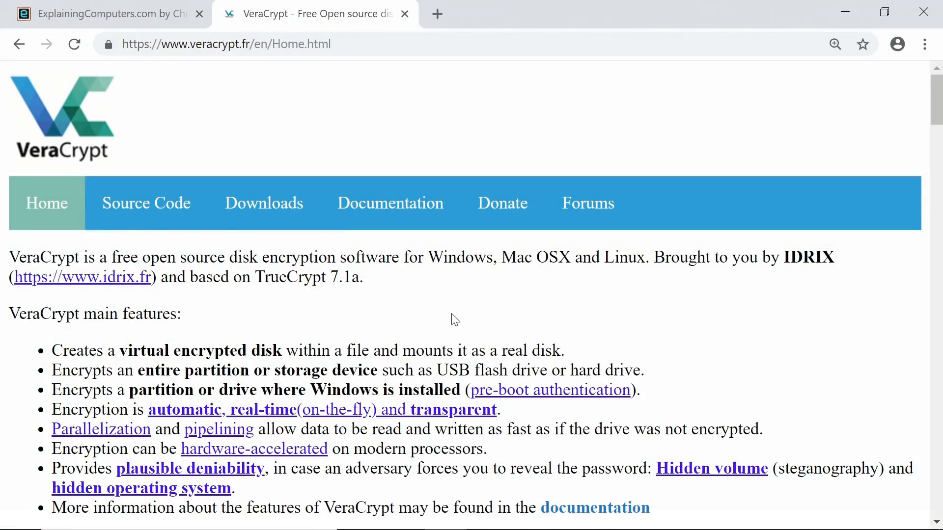
mouse_move(846, 17)
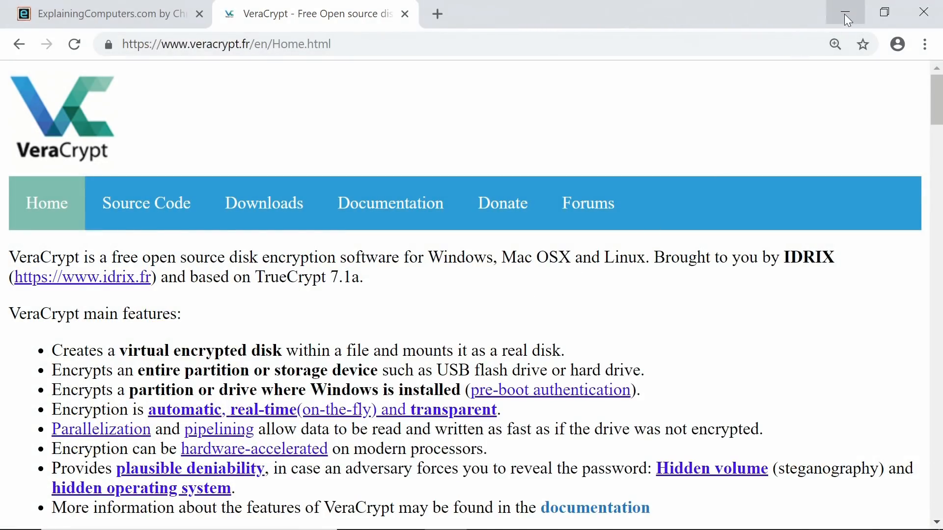
click(845, 11)
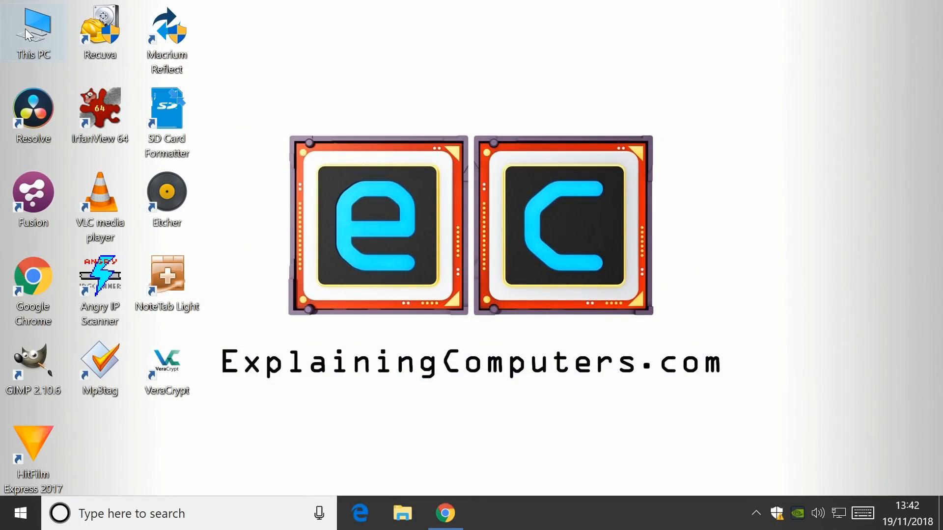
From This PC, open the CORSAIR128 (F:) USB drive and run VeraCrypt.exe
double_click(33, 27)
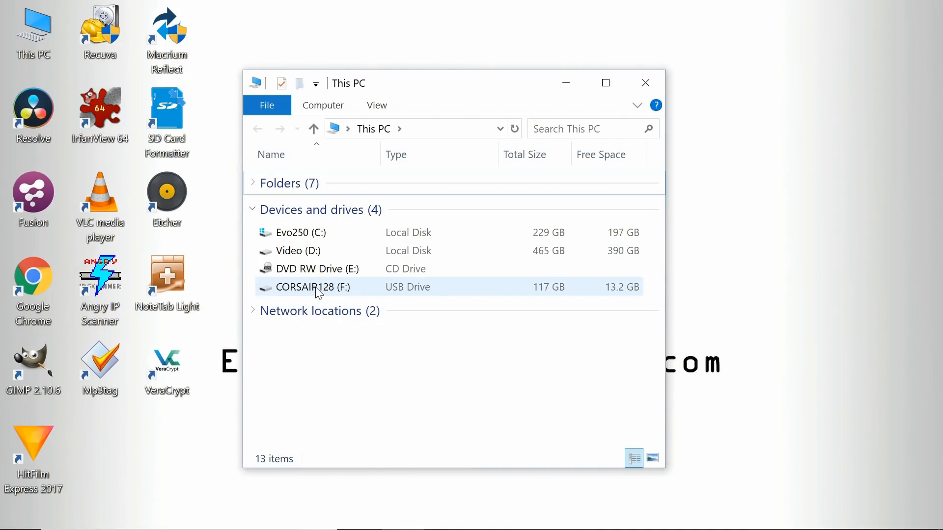
click(312, 287)
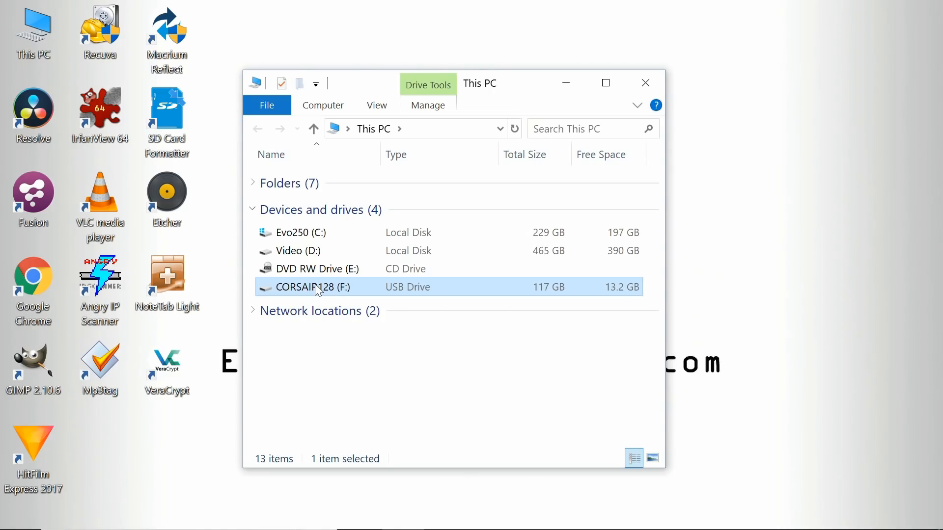
mouse_move(317, 289)
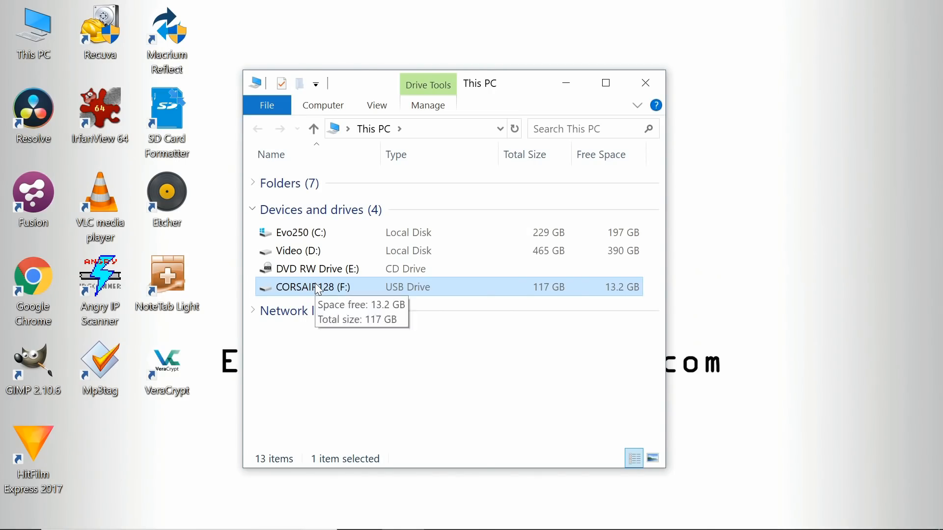
double_click(313, 287)
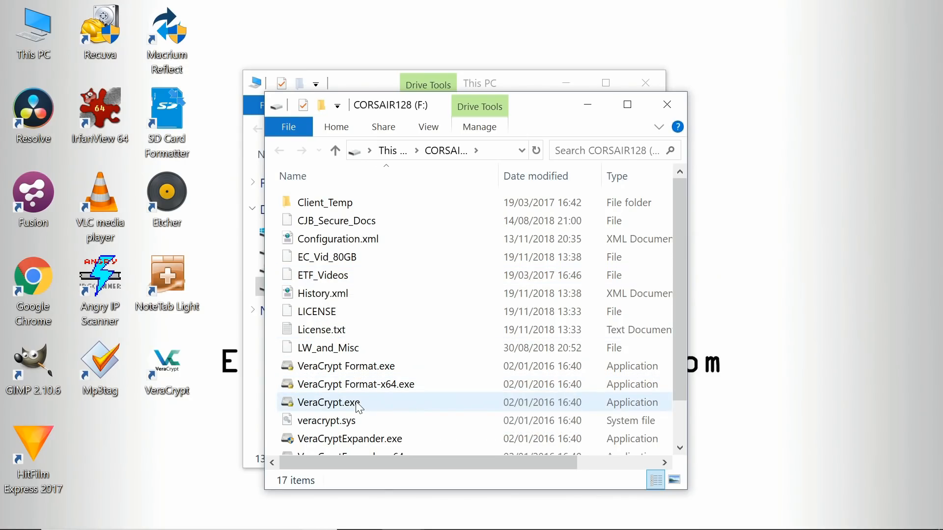
double_click(329, 402)
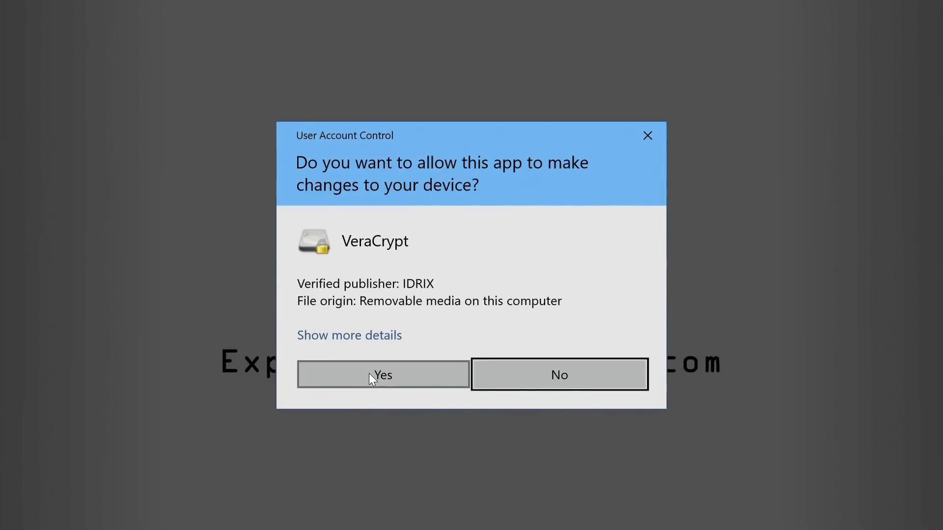
Approve the UAC prompt, select F:\EC_Vid_80GB and mount it as drive S: with its password
click(383, 375)
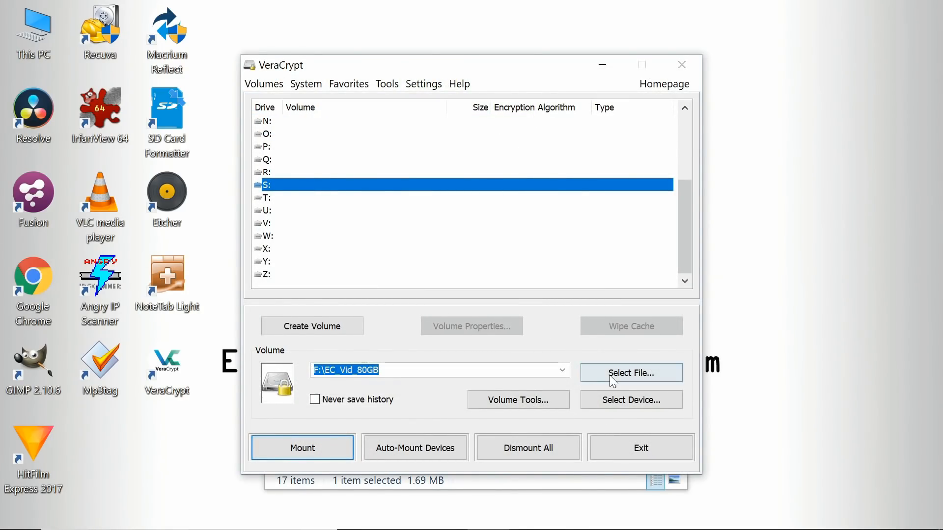
click(631, 373)
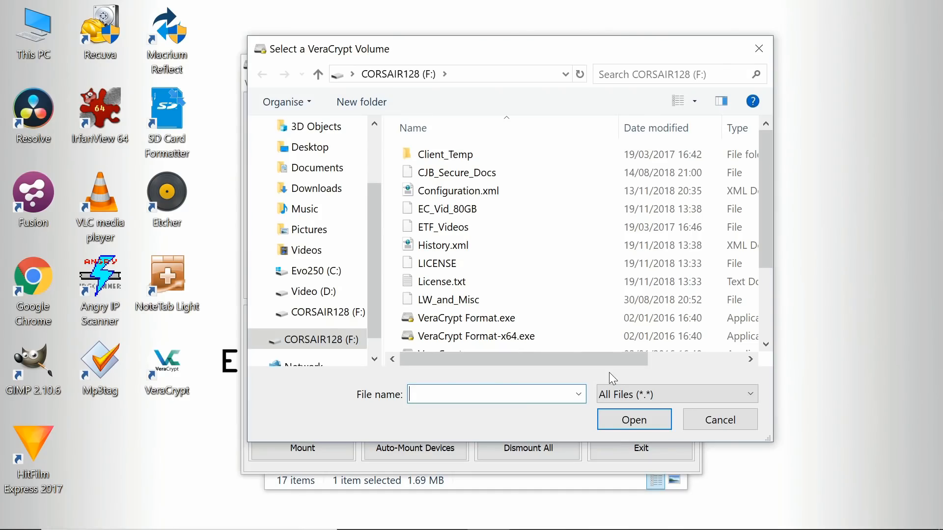
click(446, 208)
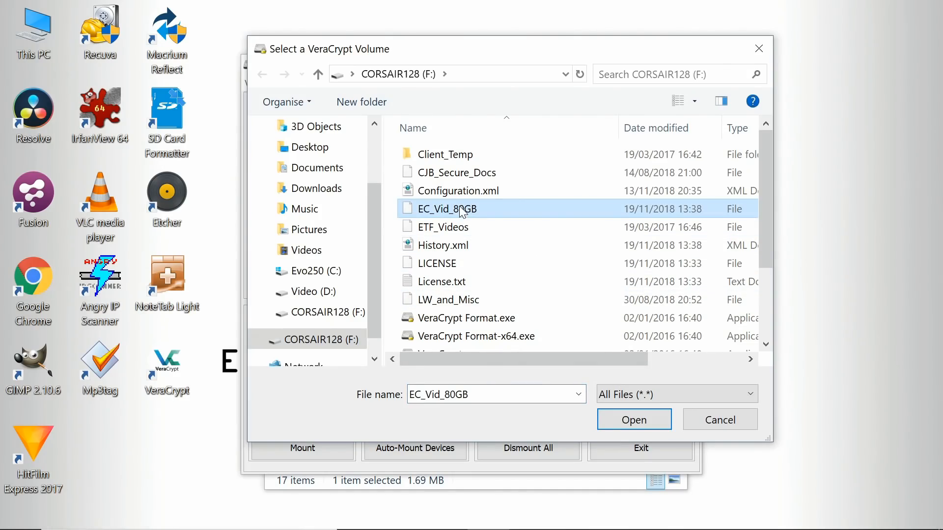
click(634, 419)
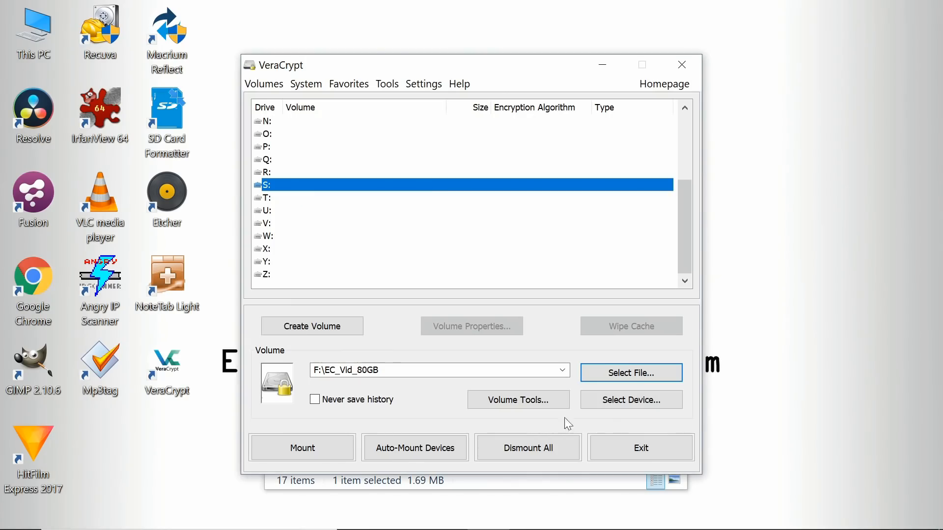
click(302, 447)
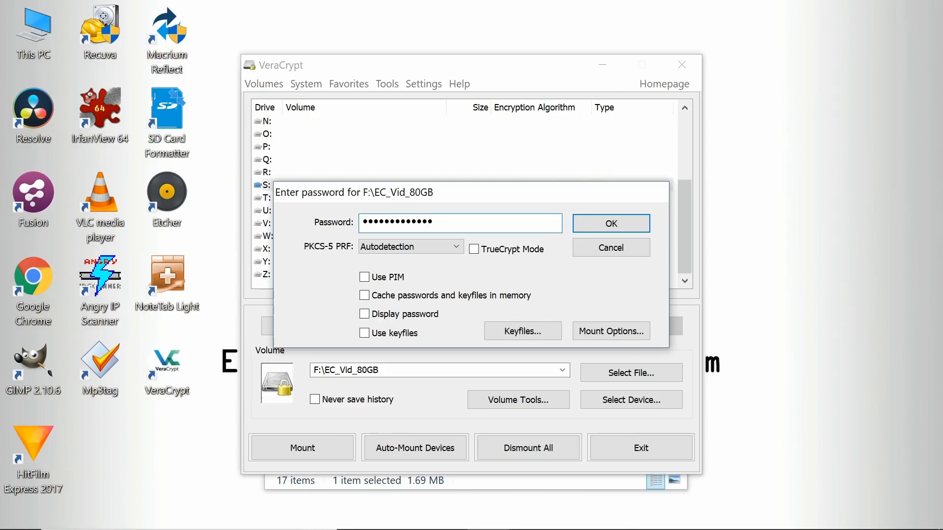
click(611, 224)
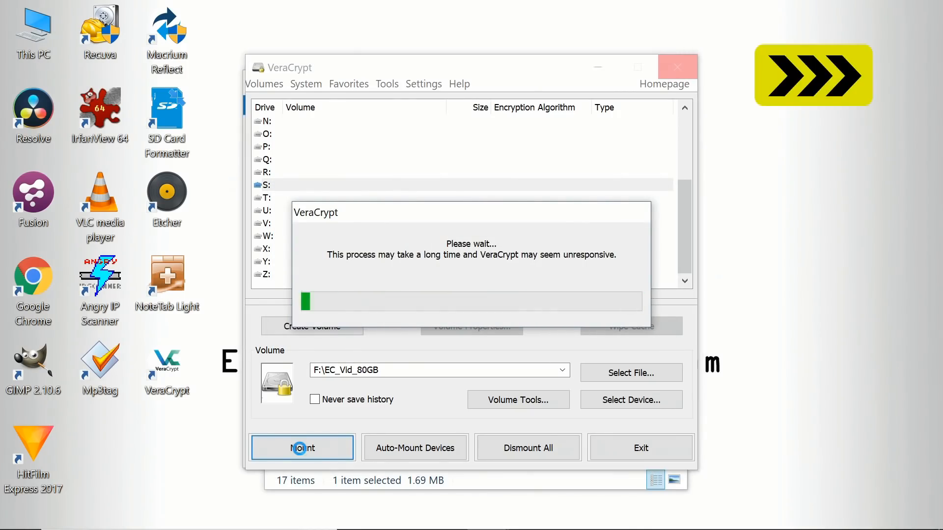
click(302, 448)
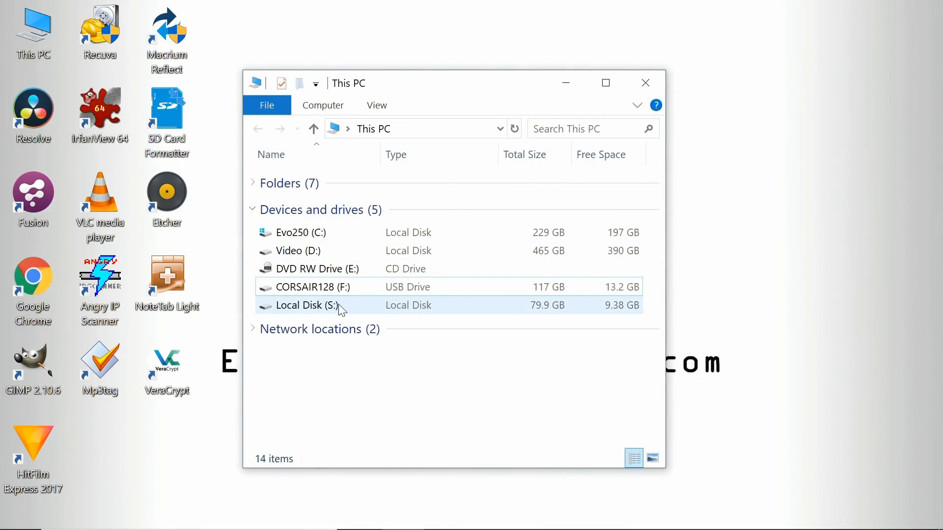
Open Local Disk (S:), browse EC_Top_Win_Utils into Final_1080p's ten .mov videos, then close the folders
double_click(305, 305)
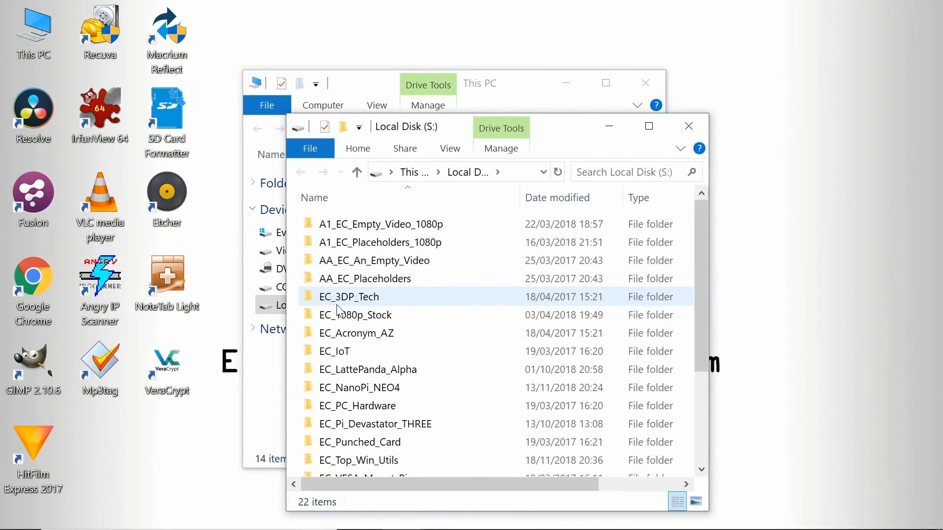
click(364, 278)
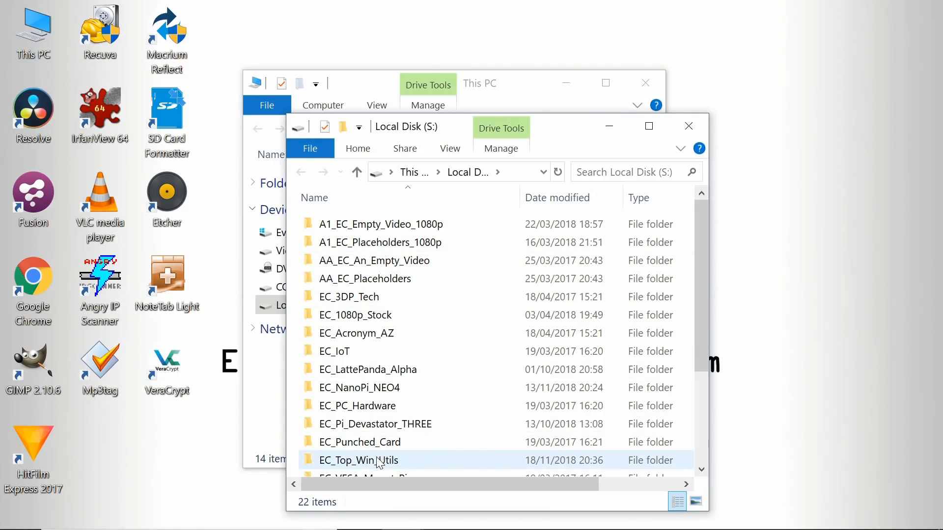
double_click(359, 460)
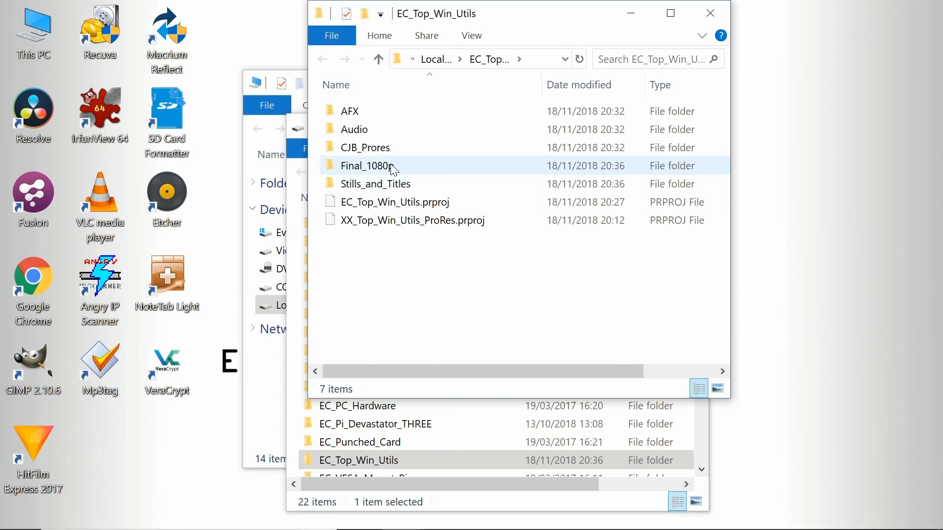
double_click(364, 165)
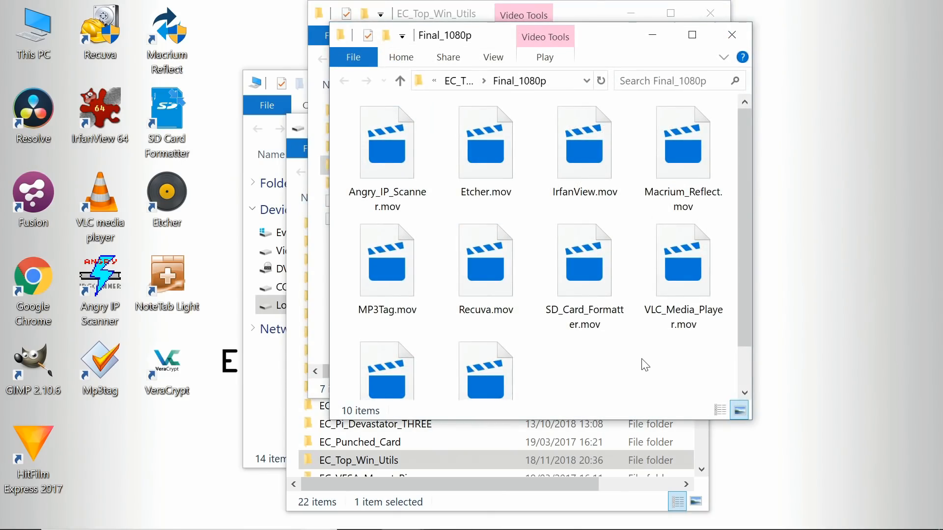
mouse_move(639, 355)
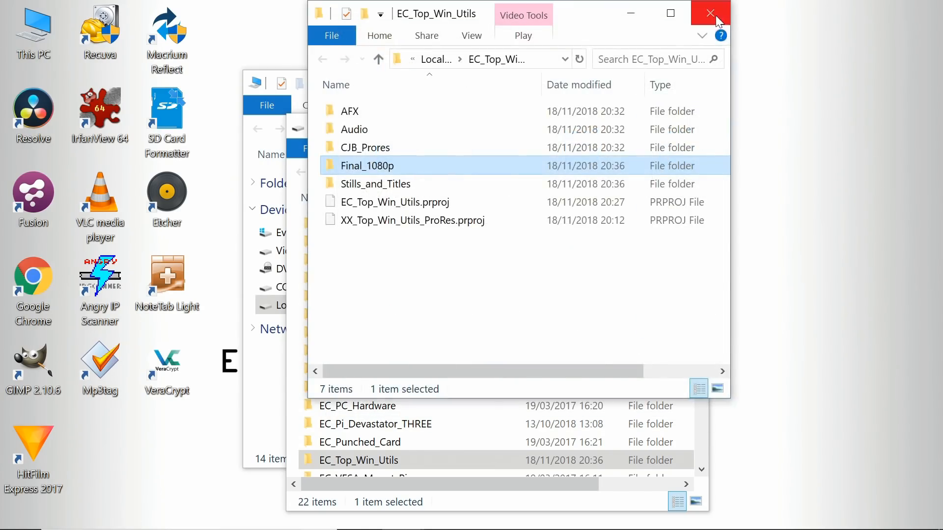
click(708, 13)
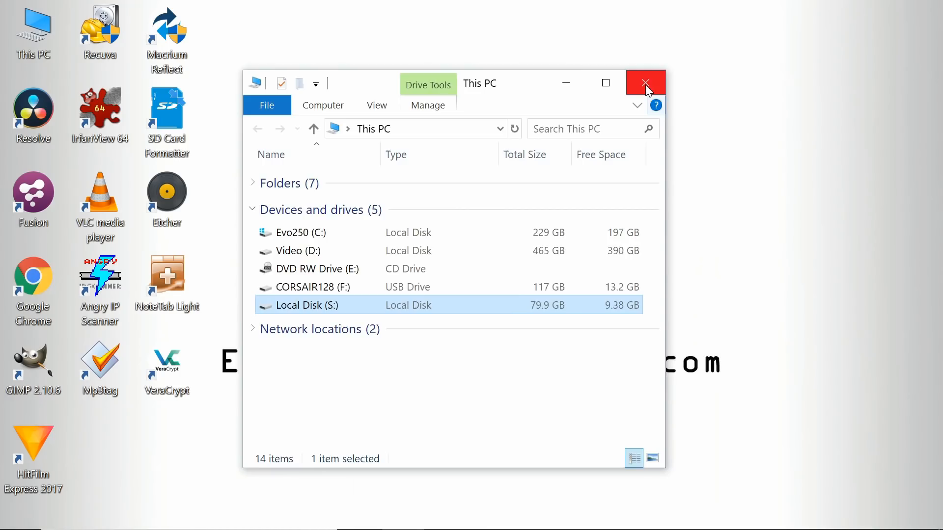
Close This PC and dismount the EC_Vid_80GB volume from drive S: in VeraCrypt
click(646, 83)
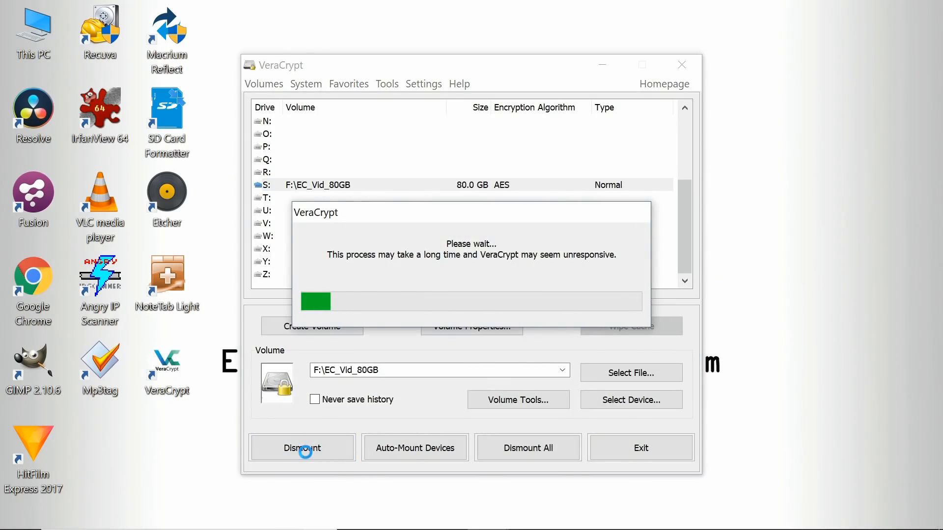
click(305, 448)
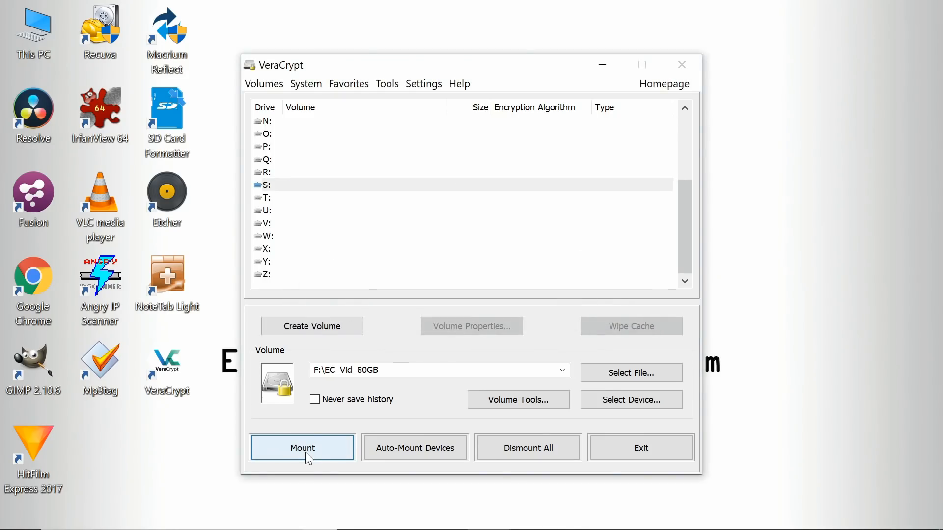